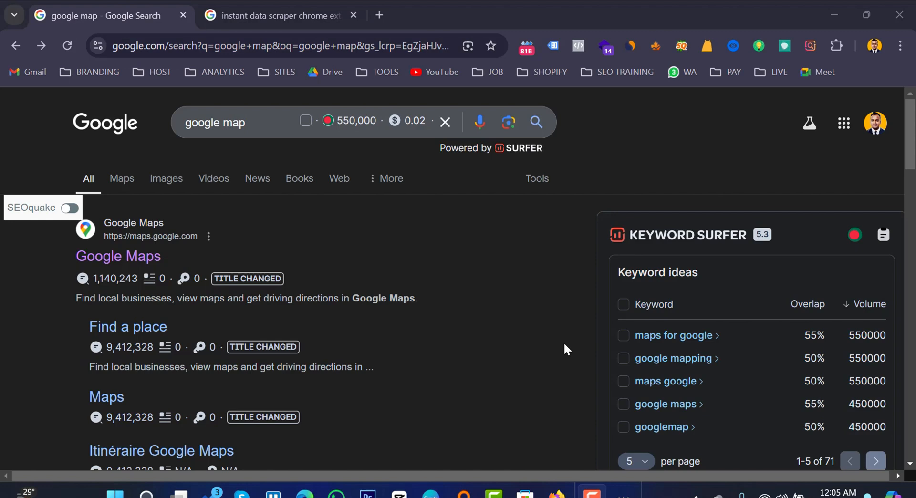
{"action": "mouse_move", "coordinate": [309, 118]}
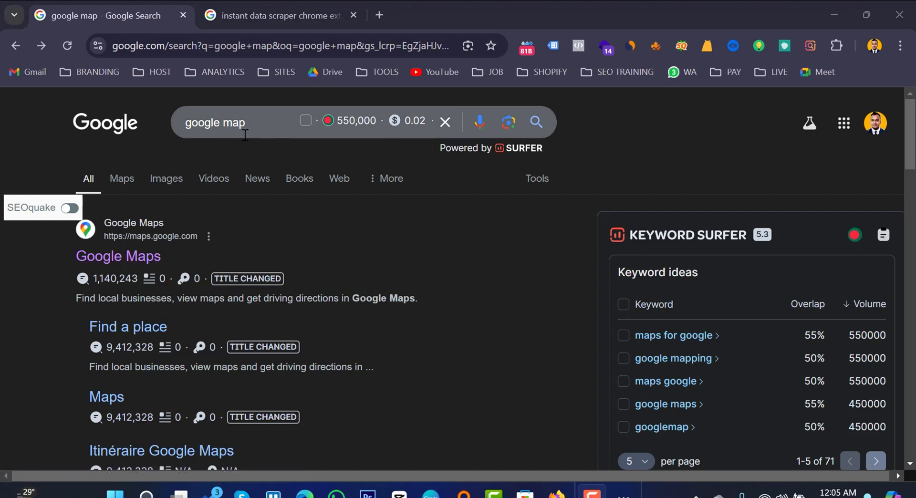
{"action": "mouse_move", "coordinate": [171, 226]}
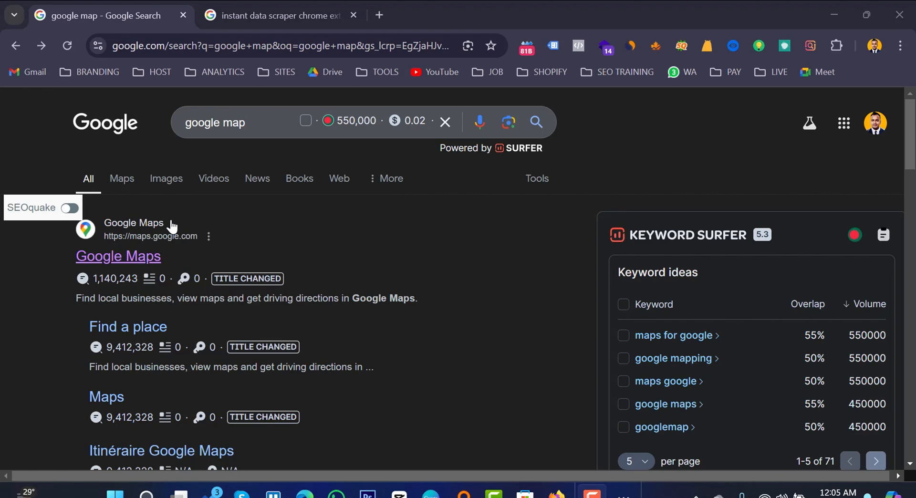
- Open the Google Maps site from the 'google map' search results
{"action": "left_click", "coordinate": [117, 257]}
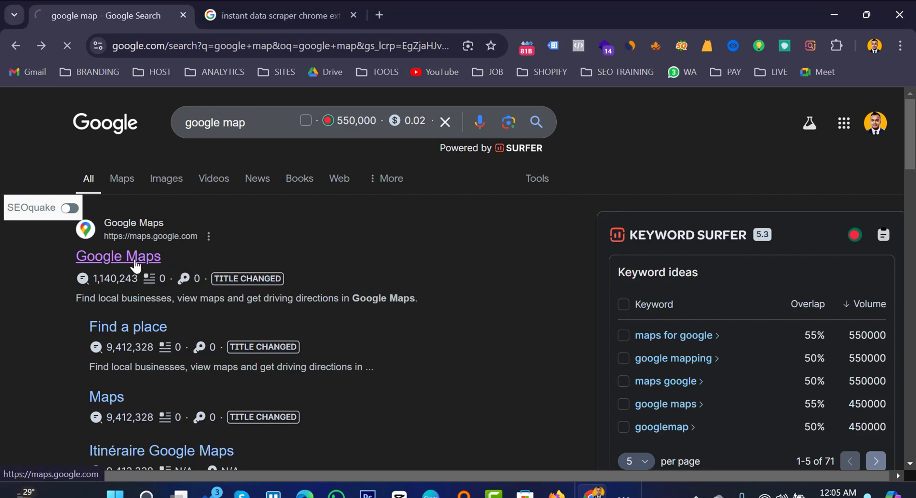
{"action": "left_click", "coordinate": [117, 256]}
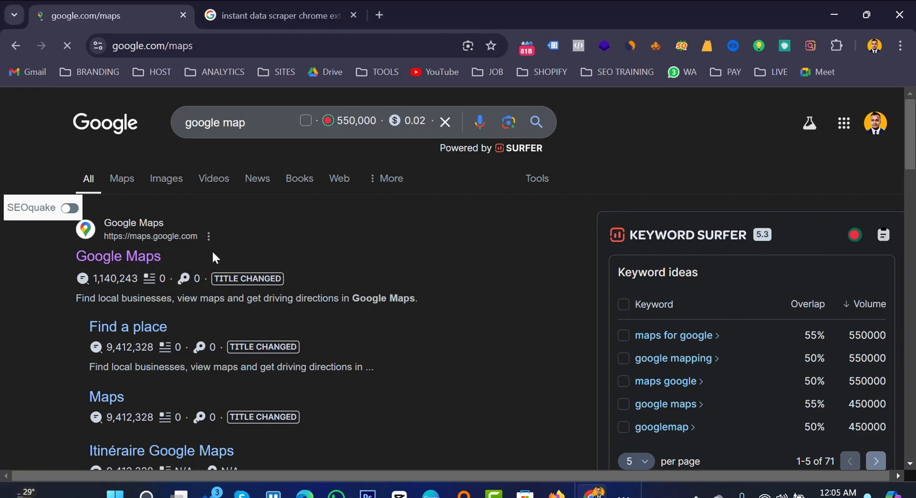
- Search Google Maps for 'car wash service new york' to list car washes around New York City
{"action": "left_click", "coordinate": [119, 256]}
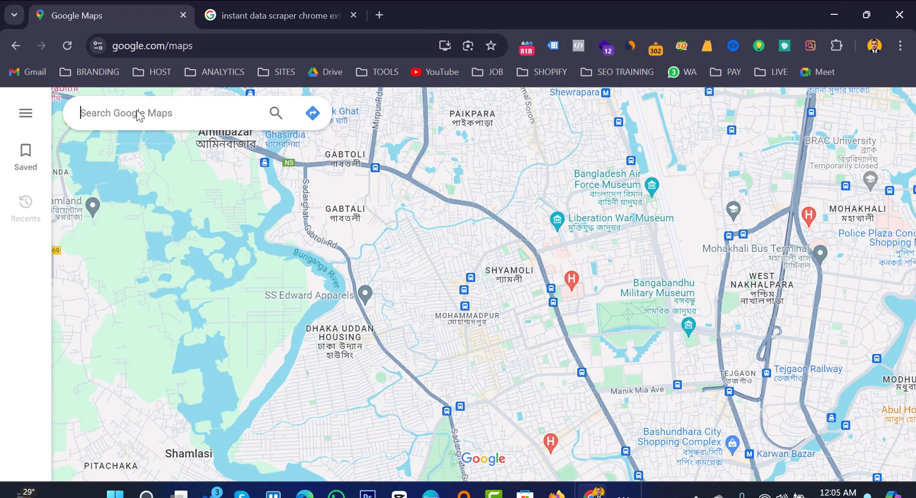
{"action": "left_click", "coordinate": [163, 112]}
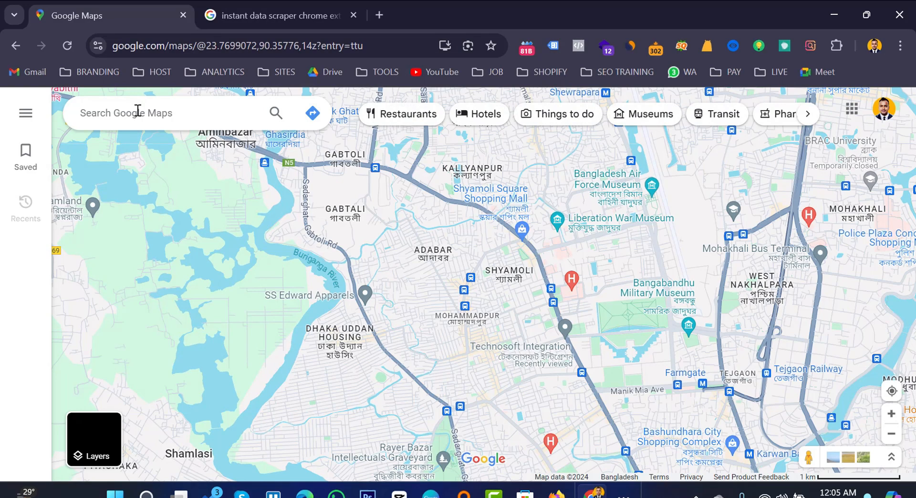
{"action": "type", "text": "car wash service new york"}
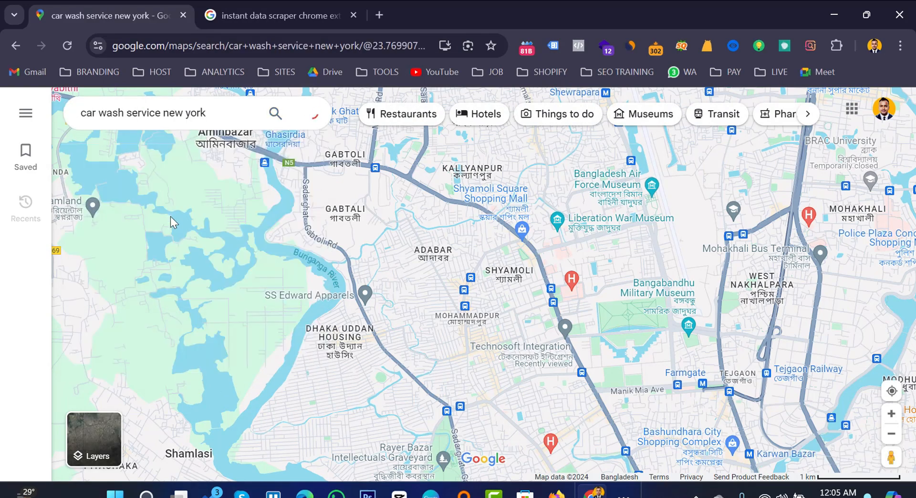
{"action": "left_click", "coordinate": [275, 113]}
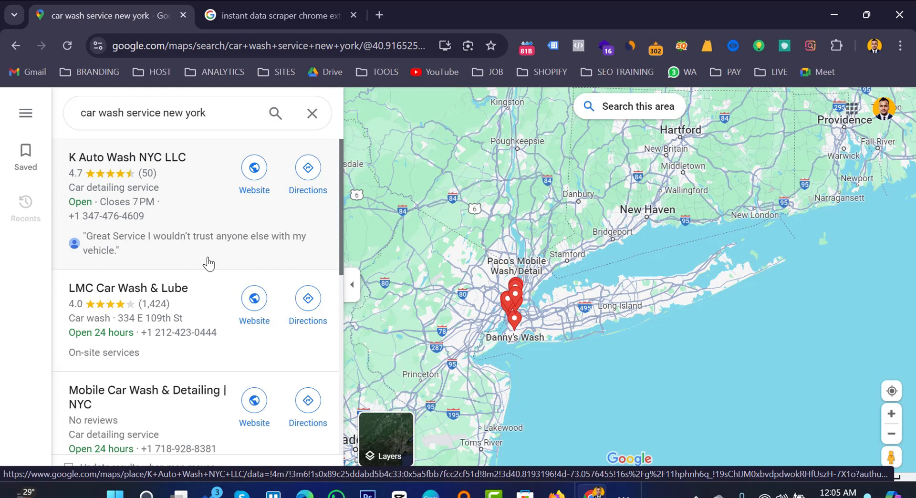
{"action": "mouse_move", "coordinate": [159, 214]}
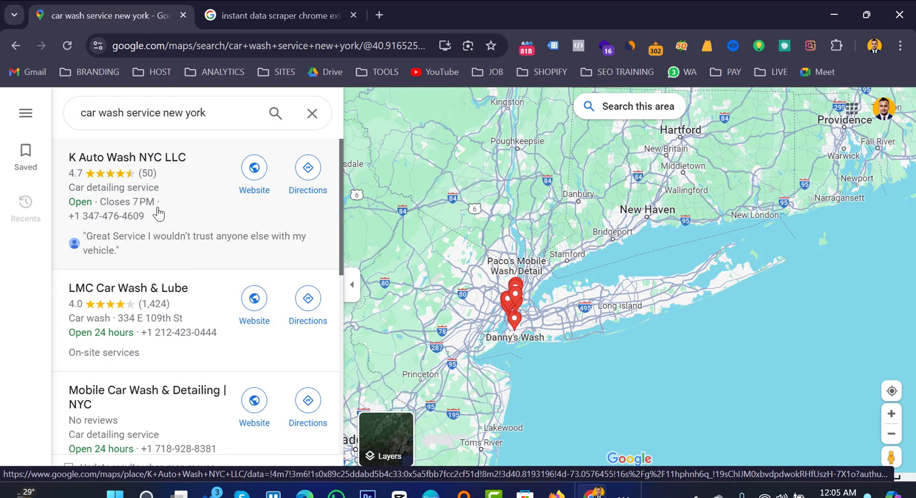
{"action": "scroll", "scroll_direction": "down", "scroll_amount": 3}
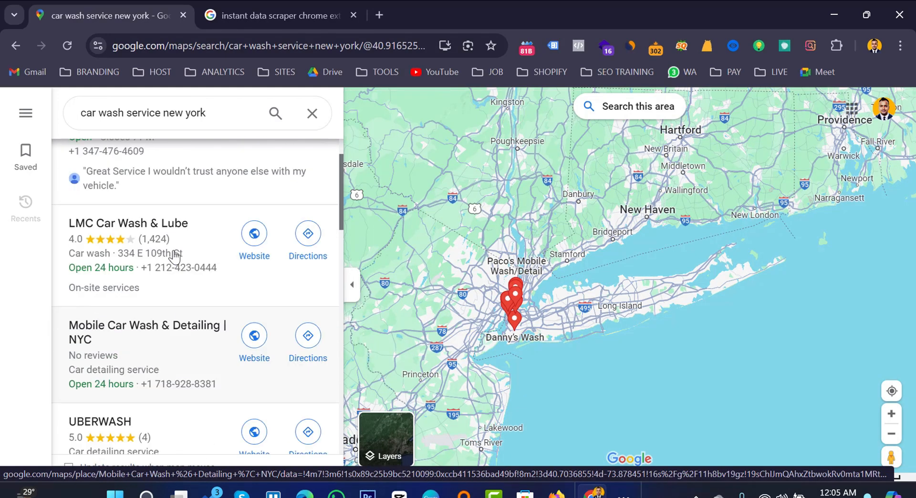
{"action": "scroll", "scroll_direction": "up", "scroll_amount": 3}
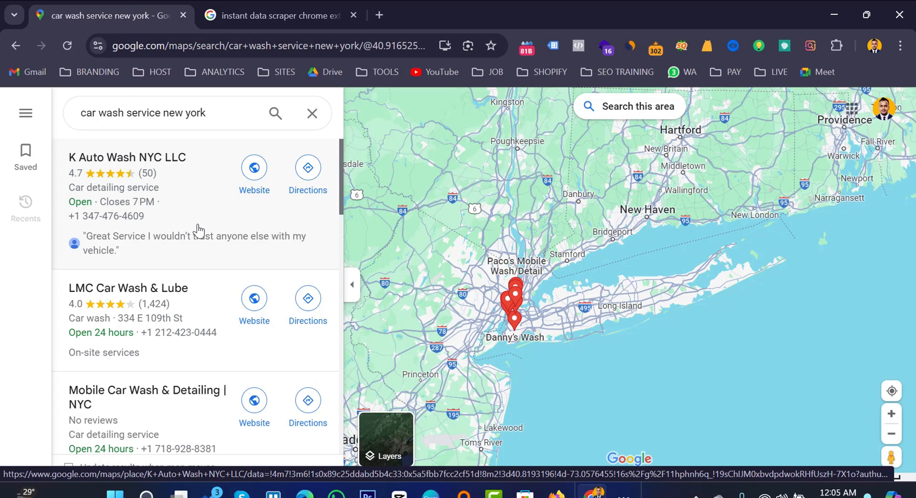
{"action": "mouse_move", "coordinate": [154, 176]}
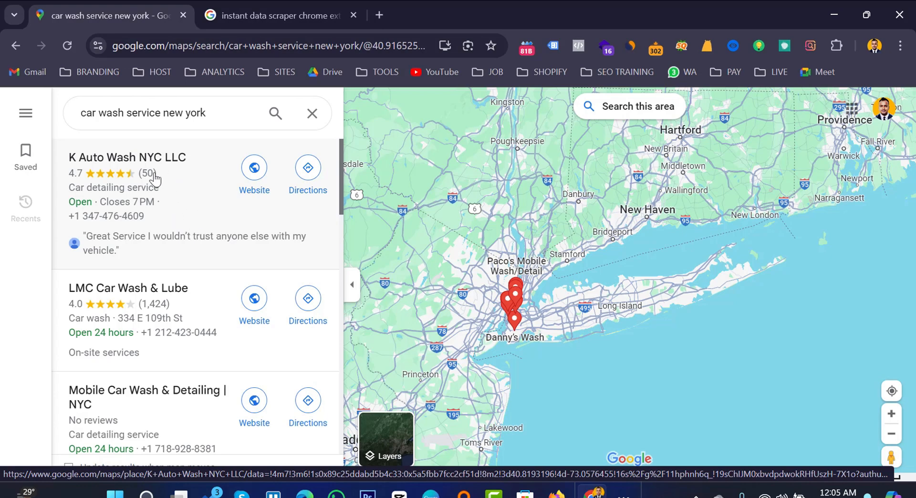
{"action": "mouse_move", "coordinate": [139, 170]}
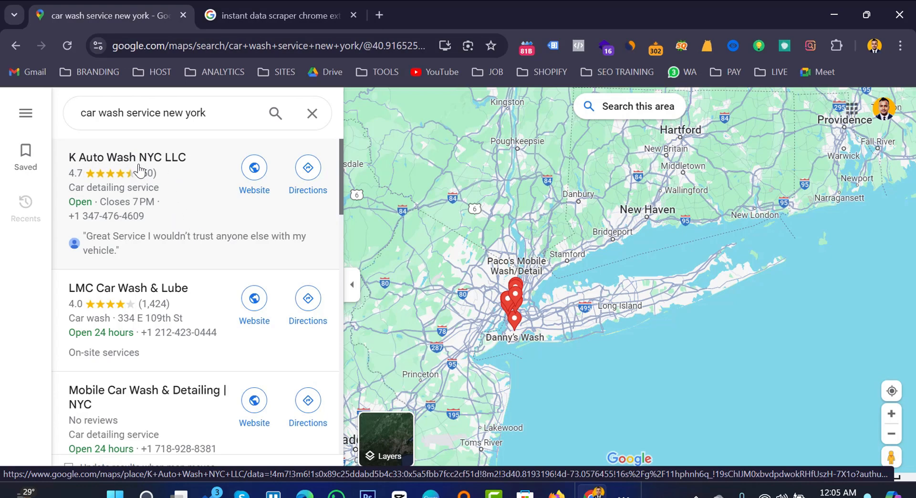
{"action": "mouse_move", "coordinate": [166, 207]}
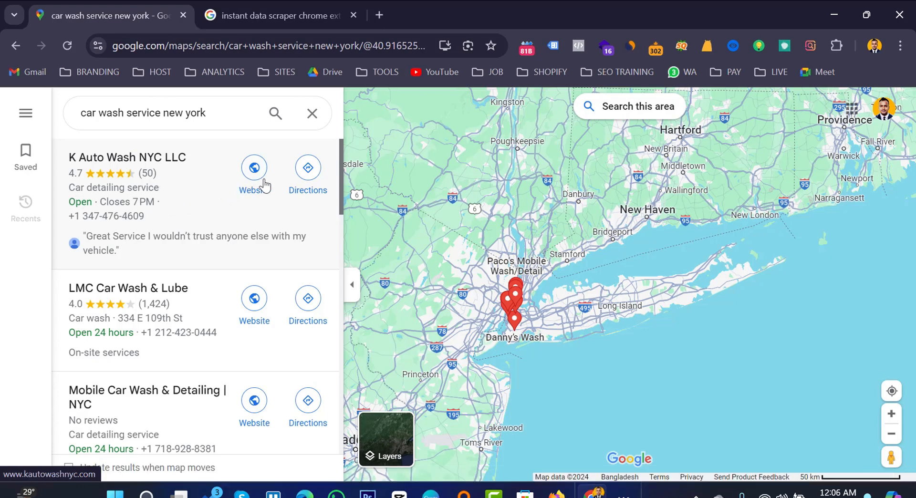
{"action": "mouse_move", "coordinate": [217, 239]}
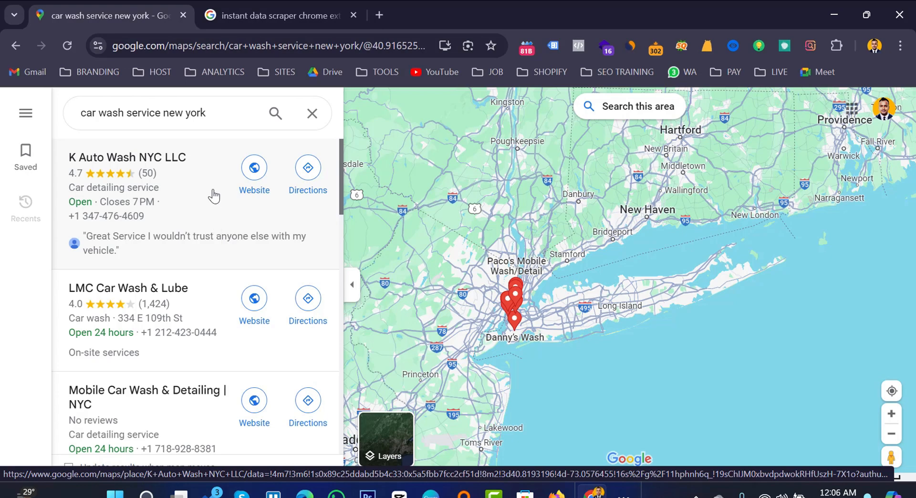
{"action": "mouse_move", "coordinate": [209, 195]}
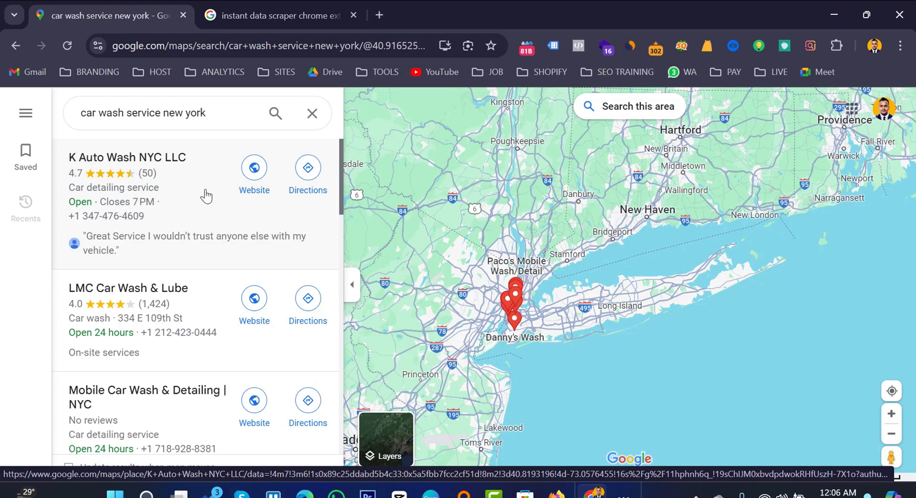
{"action": "scroll", "scroll_direction": "down", "scroll_amount": 3}
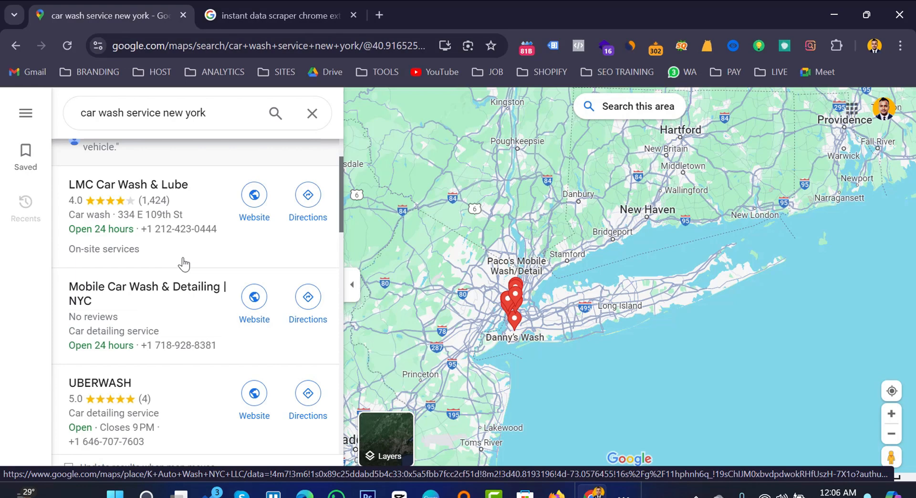
{"action": "scroll", "scroll_direction": "up", "scroll_amount": 3}
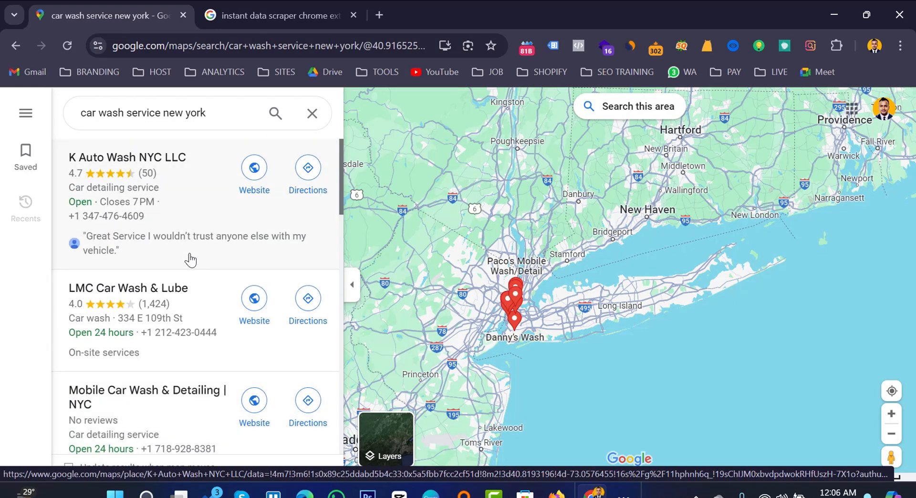
{"action": "mouse_move", "coordinate": [191, 194]}
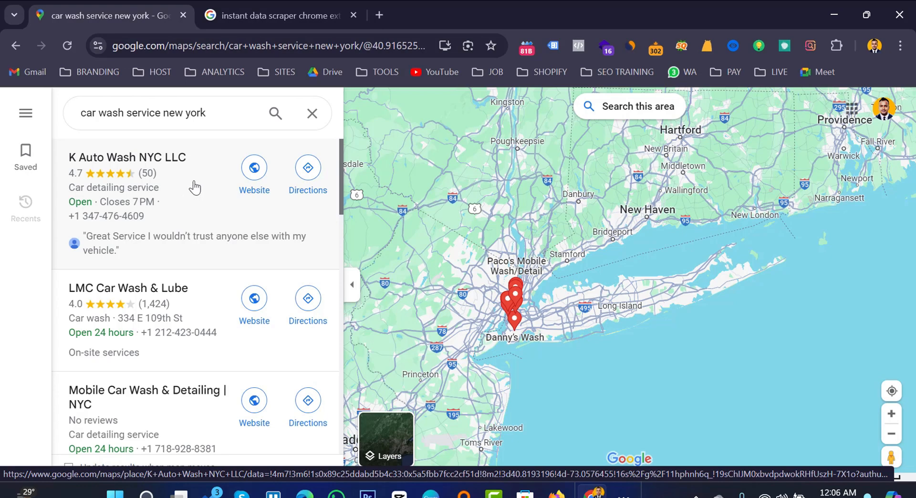
- Open the Instant Data Scraper Chrome Web Store listing from the second tab's search results
{"action": "left_click", "coordinate": [275, 15]}
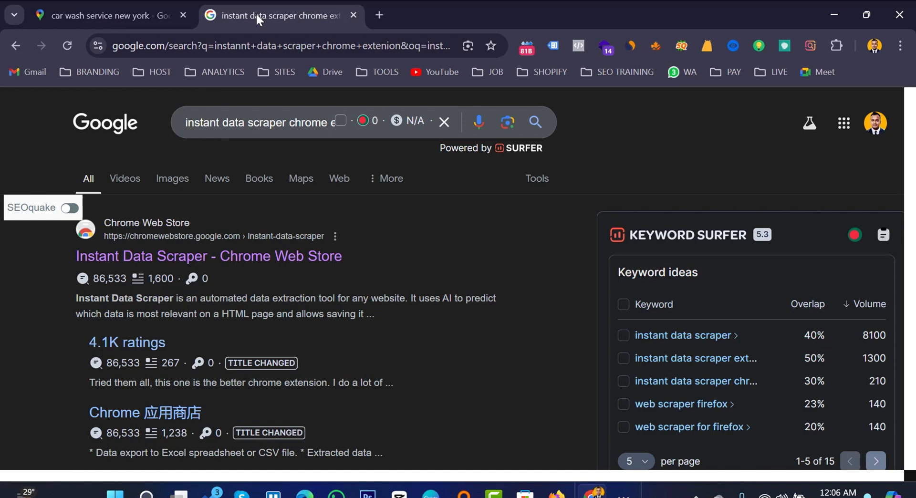
{"action": "mouse_move", "coordinate": [275, 192]}
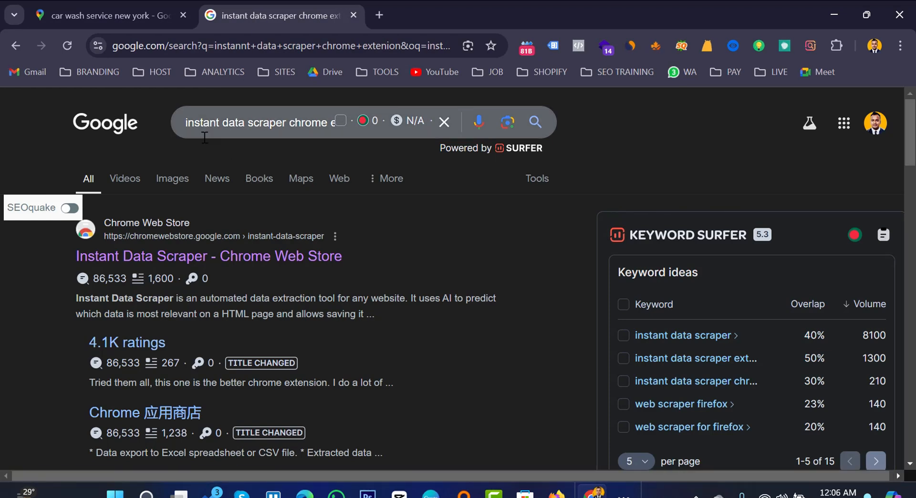
{"action": "mouse_move", "coordinate": [368, 199]}
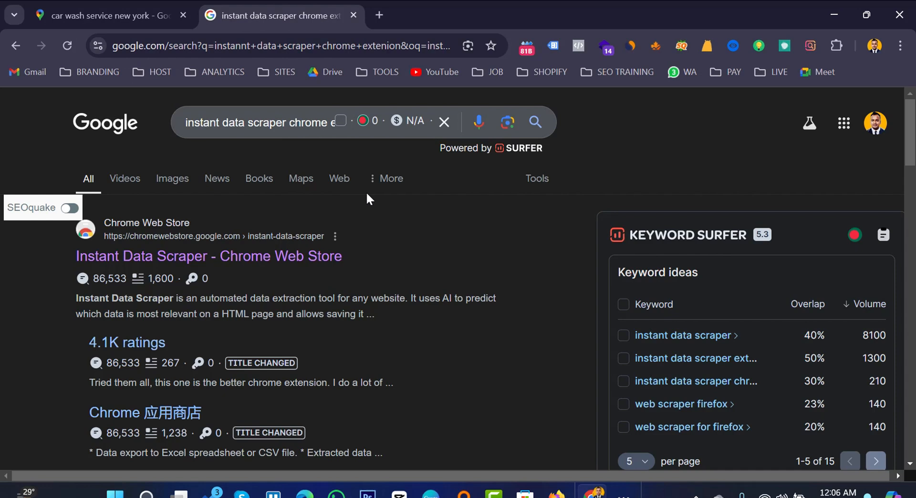
{"action": "mouse_move", "coordinate": [163, 271]}
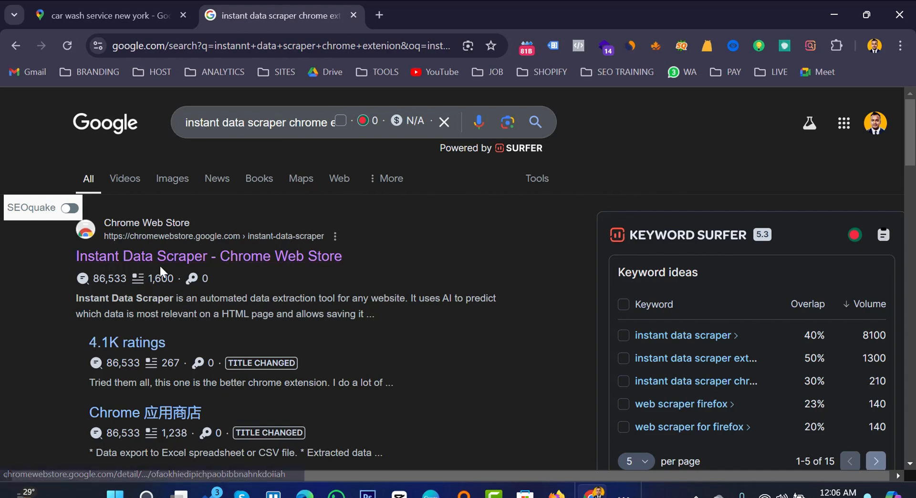
{"action": "mouse_move", "coordinate": [199, 265]}
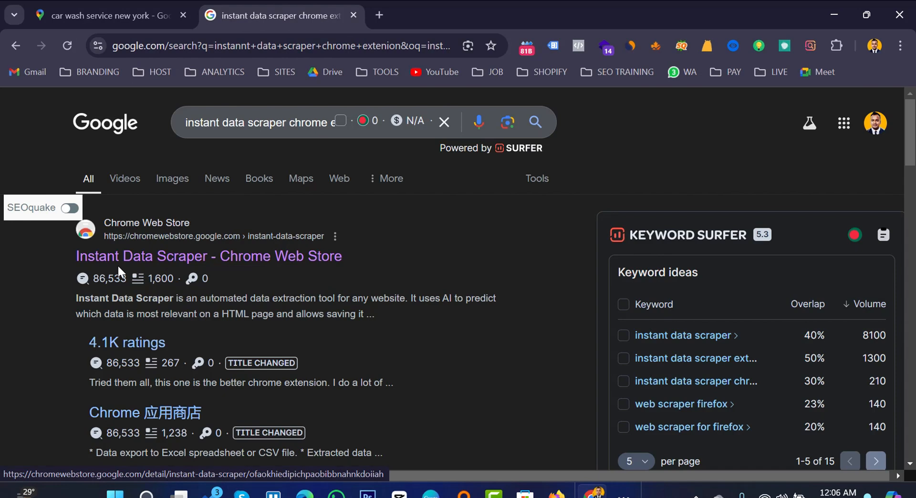
{"action": "mouse_move", "coordinate": [198, 265]}
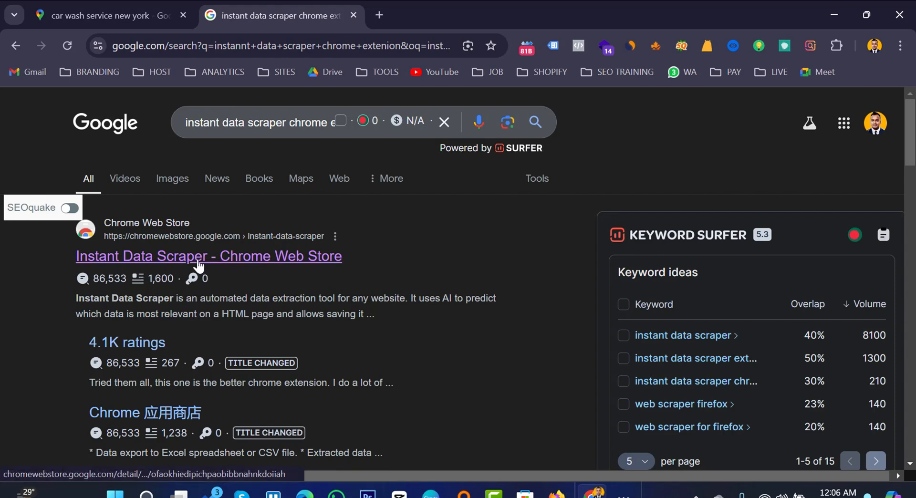
{"action": "mouse_move", "coordinate": [212, 259]}
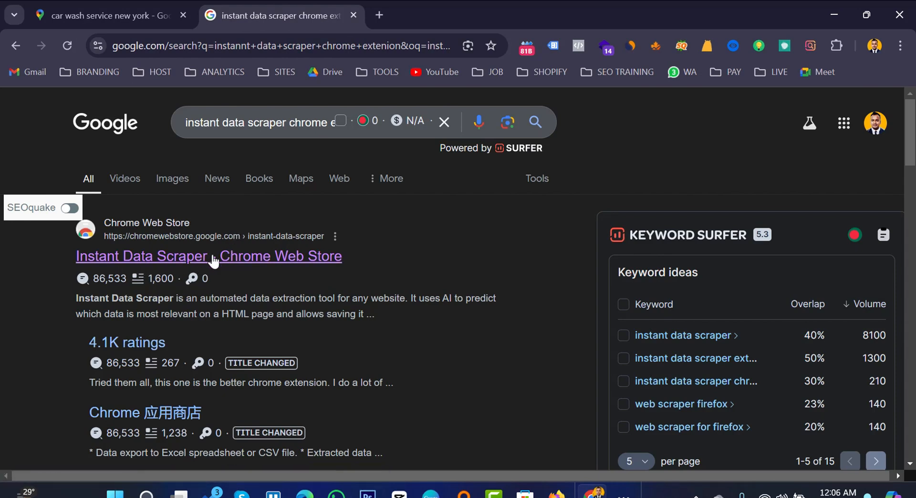
{"action": "mouse_move", "coordinate": [228, 260]}
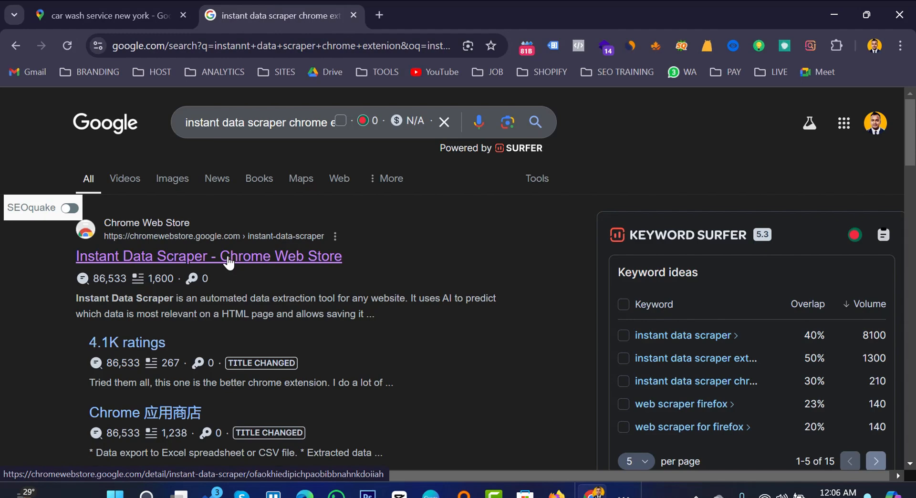
{"action": "left_click", "coordinate": [209, 256]}
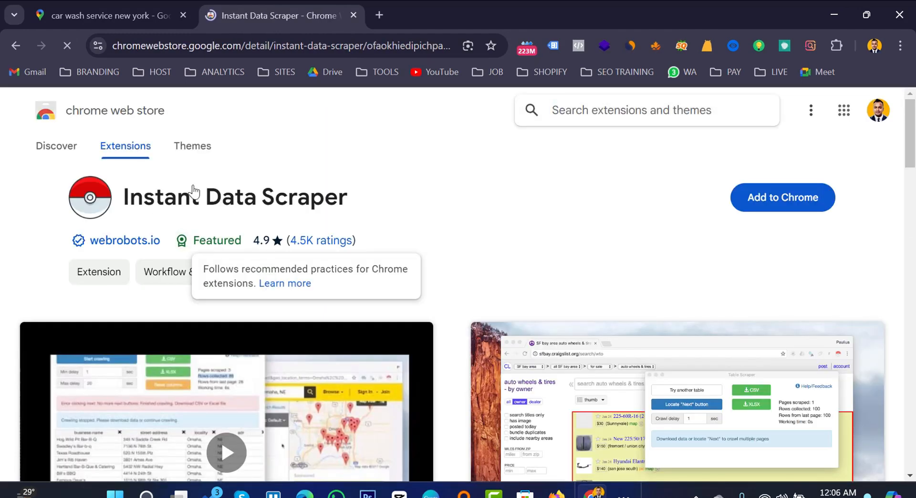
{"action": "mouse_move", "coordinate": [314, 204]}
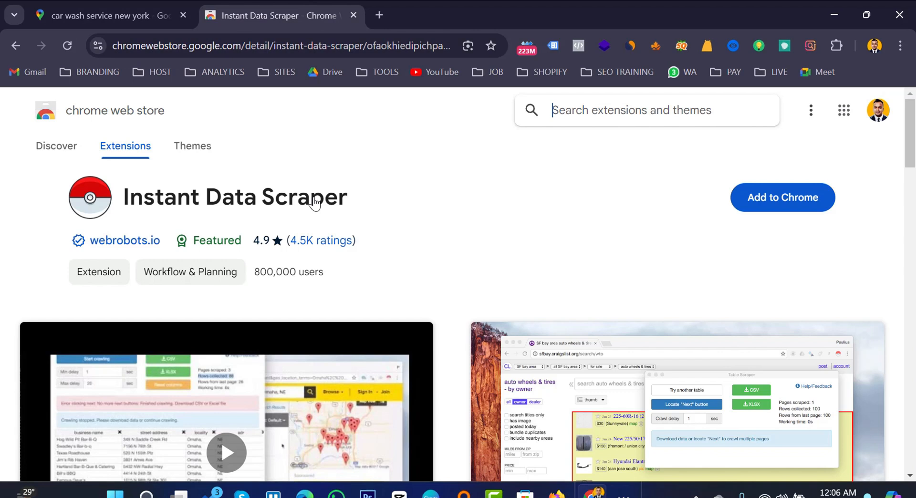
{"action": "mouse_move", "coordinate": [115, 257]}
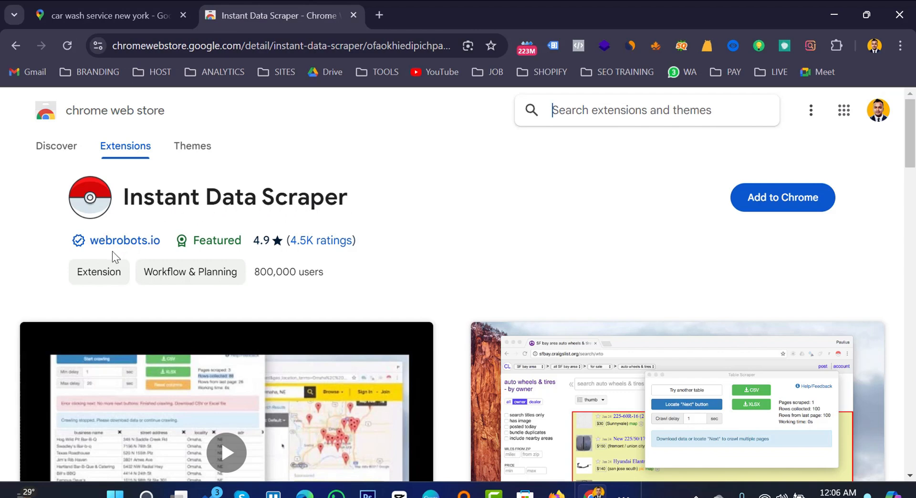
{"action": "mouse_move", "coordinate": [182, 241]}
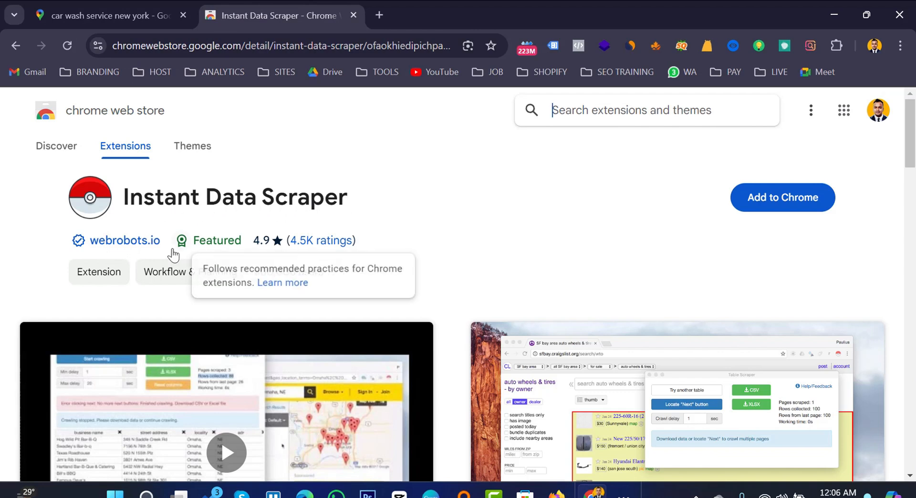
{"action": "mouse_move", "coordinate": [478, 218]}
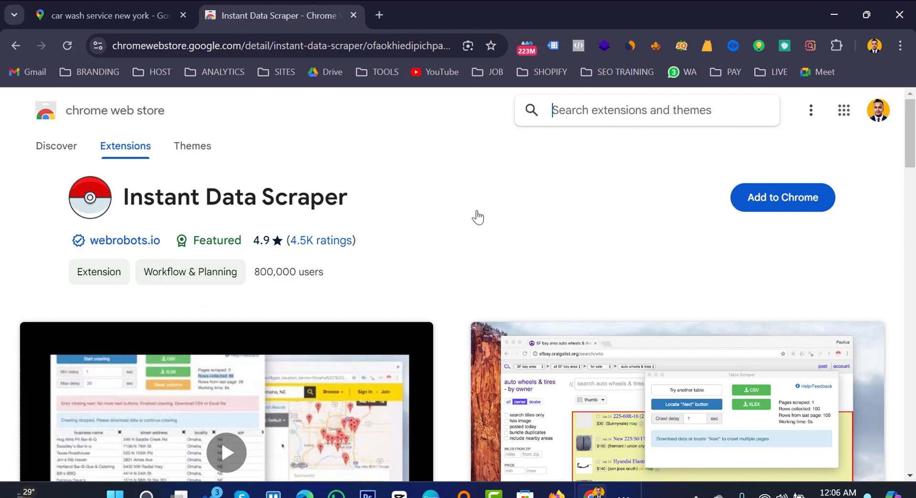
{"action": "mouse_move", "coordinate": [781, 196]}
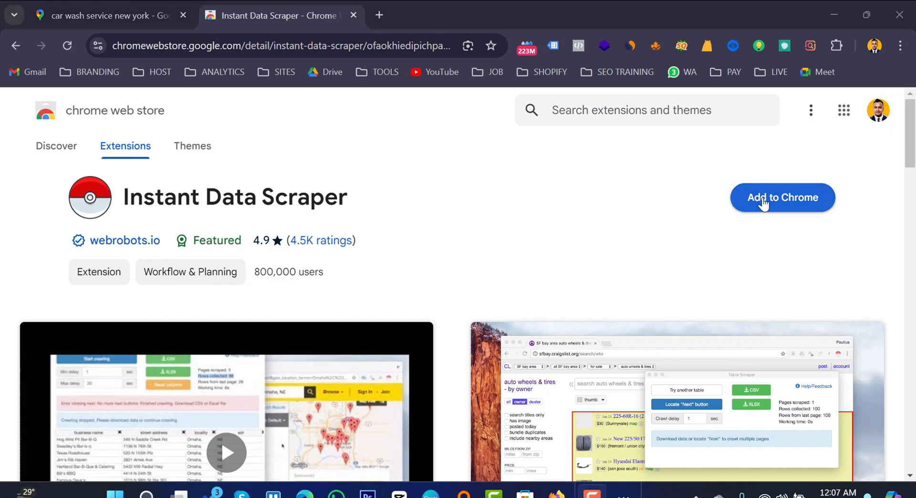
- Add Instant Data Scraper to Chrome and return to the Google Maps car wash tab
{"action": "left_click", "coordinate": [782, 198]}
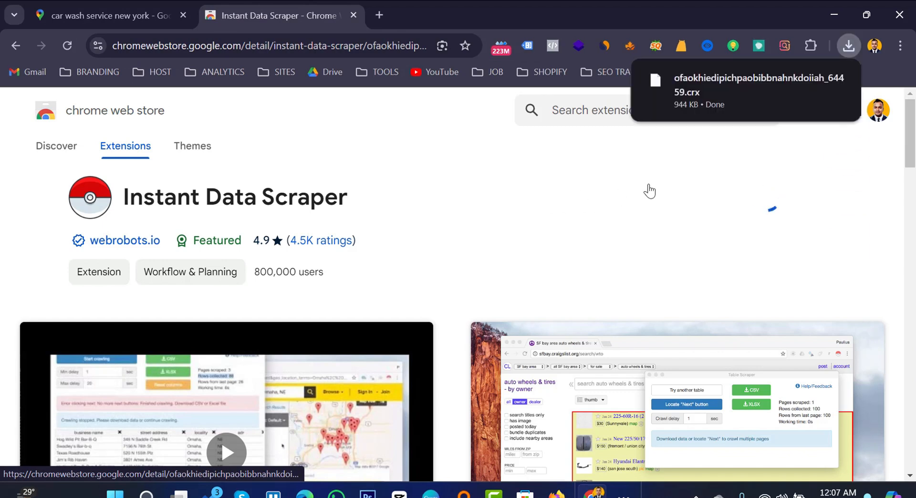
{"action": "left_click", "coordinate": [766, 196]}
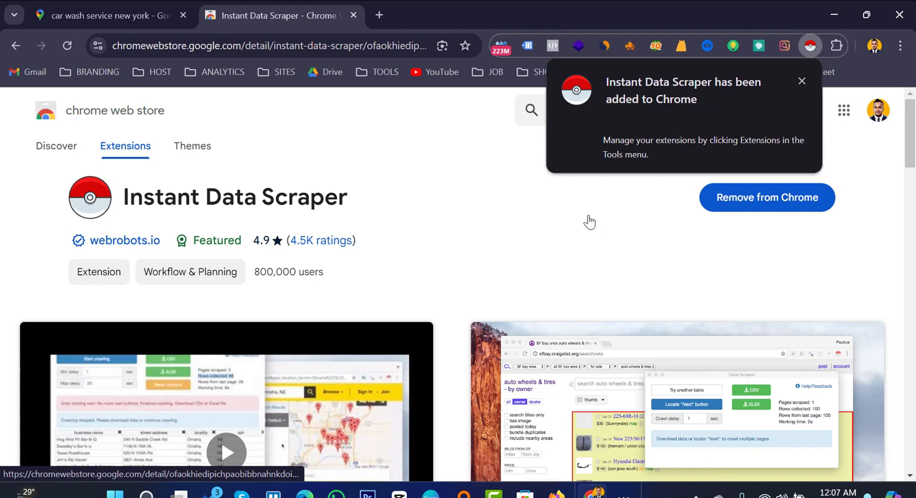
{"action": "mouse_move", "coordinate": [440, 234]}
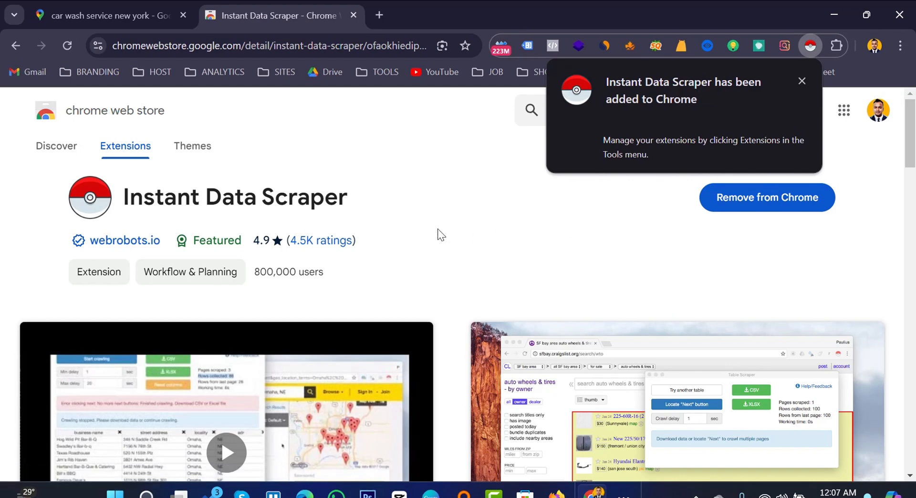
{"action": "mouse_move", "coordinate": [169, 31]}
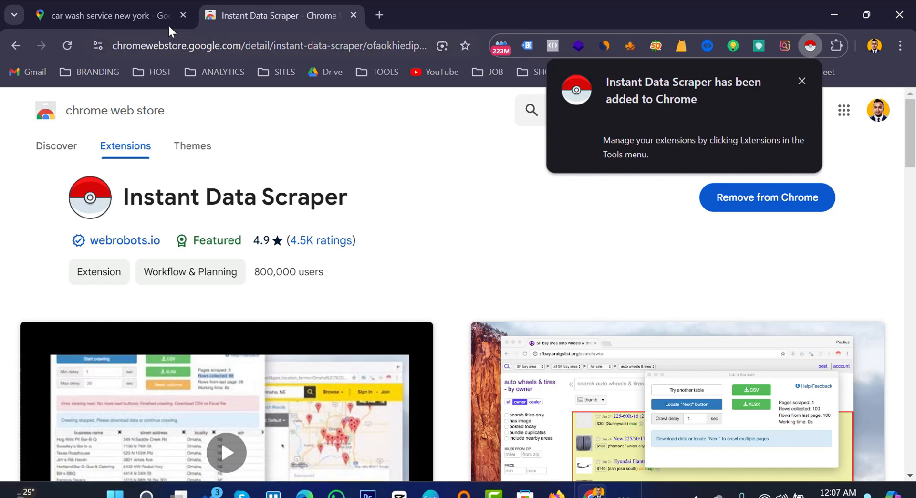
{"action": "left_click", "coordinate": [108, 16]}
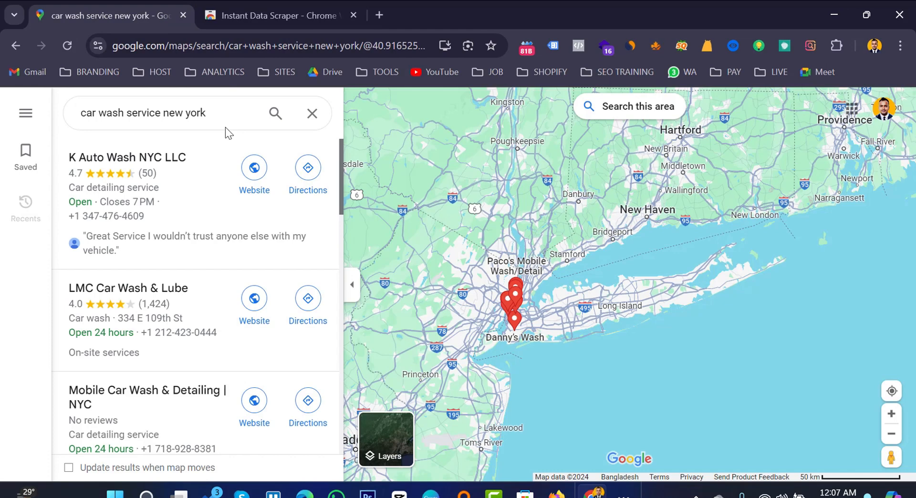
{"action": "mouse_move", "coordinate": [836, 46]}
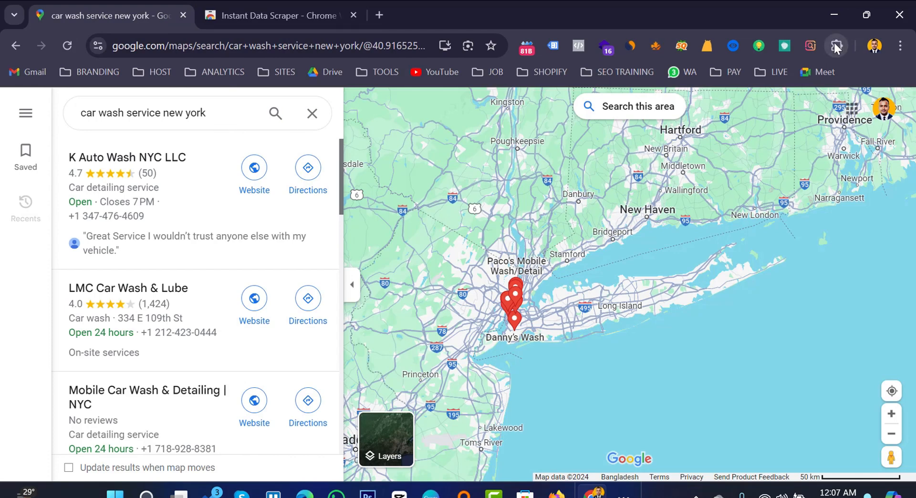
- Pin Instant Data Scraper to the toolbar and rerun the car wash service new york search
{"action": "left_click", "coordinate": [836, 45]}
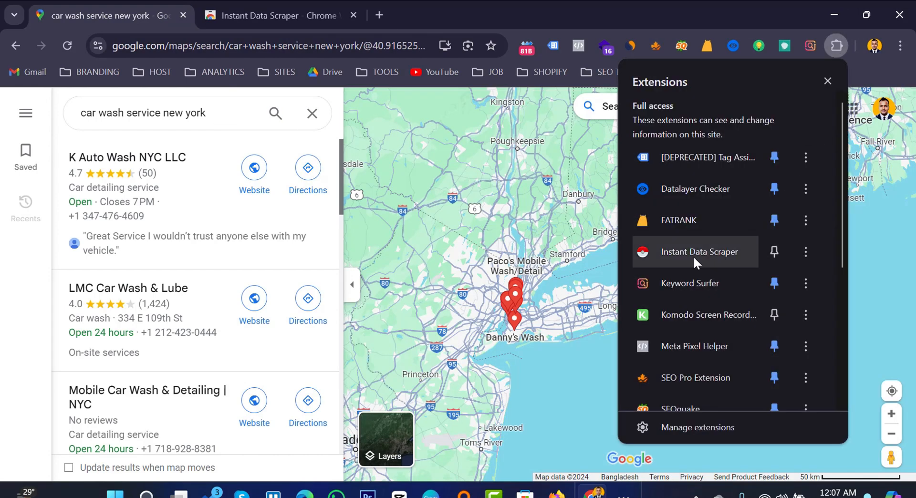
{"action": "mouse_move", "coordinate": [696, 283]}
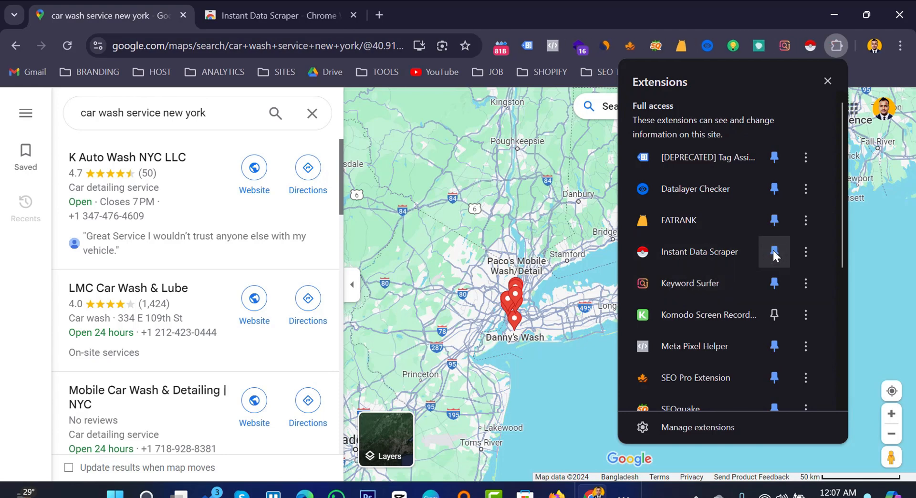
{"action": "left_click", "coordinate": [774, 252]}
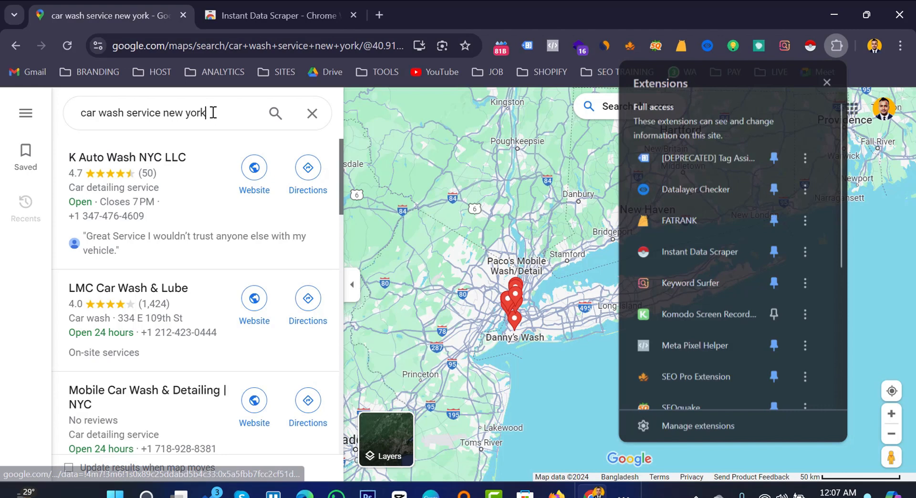
{"action": "left_click", "coordinate": [175, 112]}
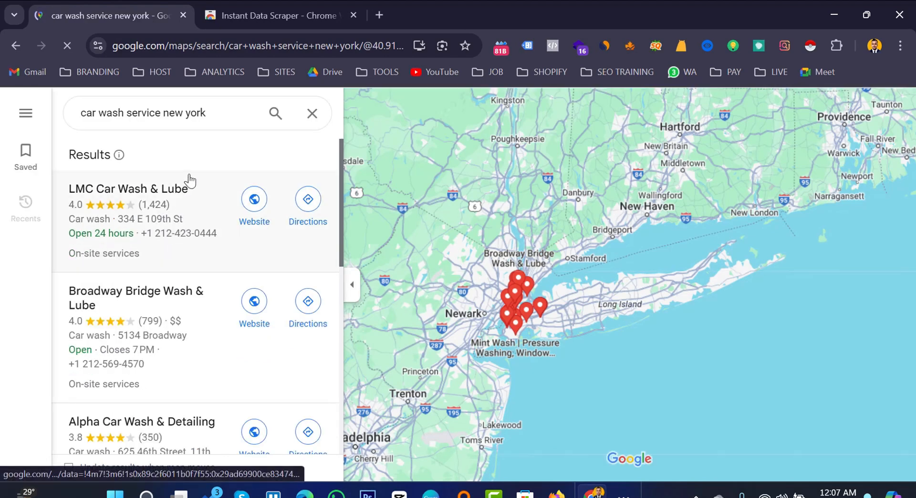
{"action": "scroll", "scroll_direction": "down", "scroll_amount": 3}
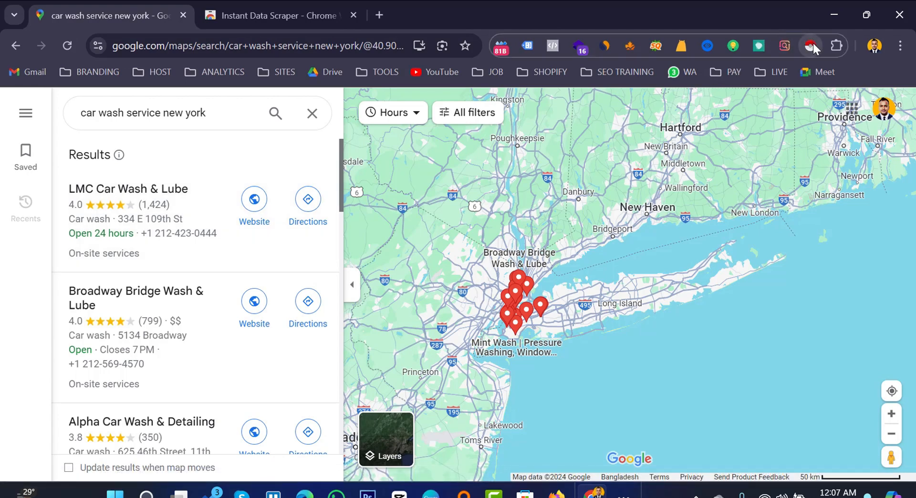
{"action": "mouse_move", "coordinate": [811, 46]}
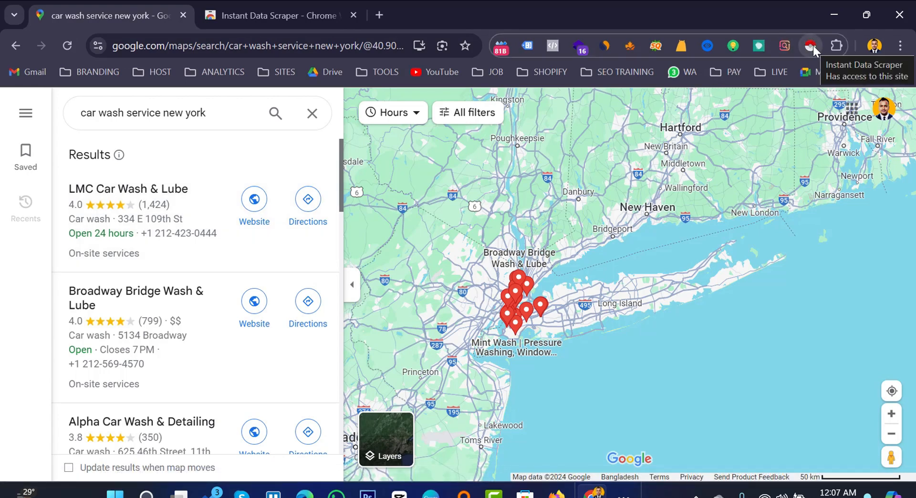
{"action": "left_click", "coordinate": [811, 46]}
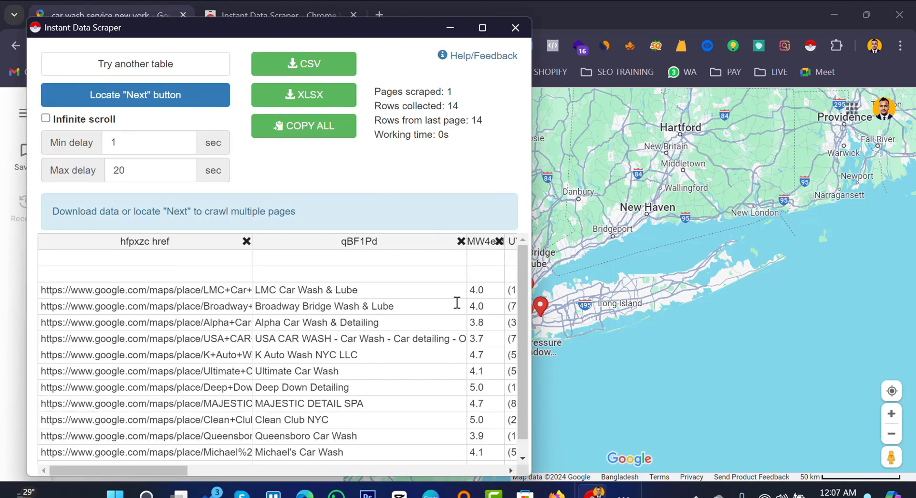
{"action": "mouse_move", "coordinate": [358, 307]}
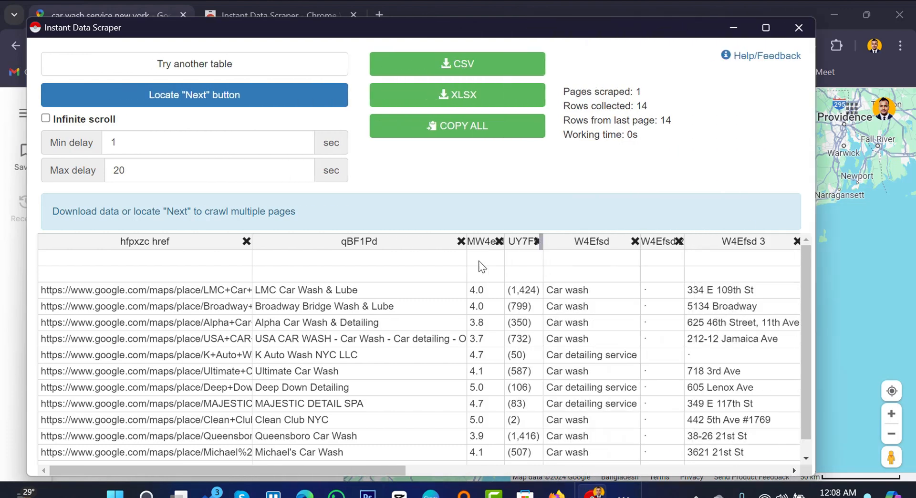
{"action": "mouse_move", "coordinate": [266, 295]}
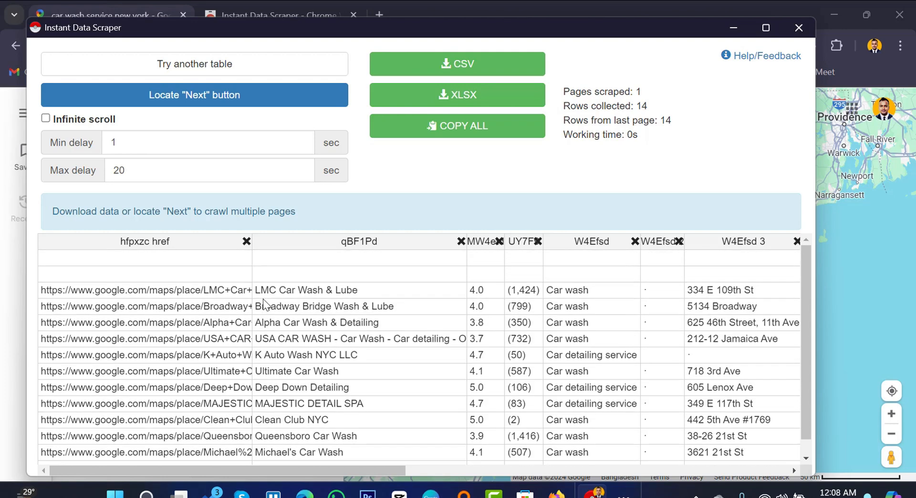
{"action": "mouse_move", "coordinate": [179, 301]}
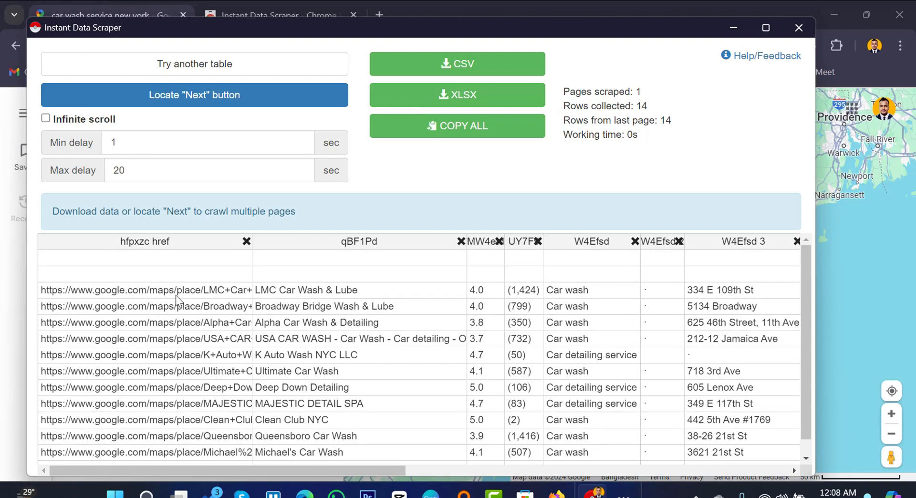
{"action": "mouse_move", "coordinate": [290, 315]}
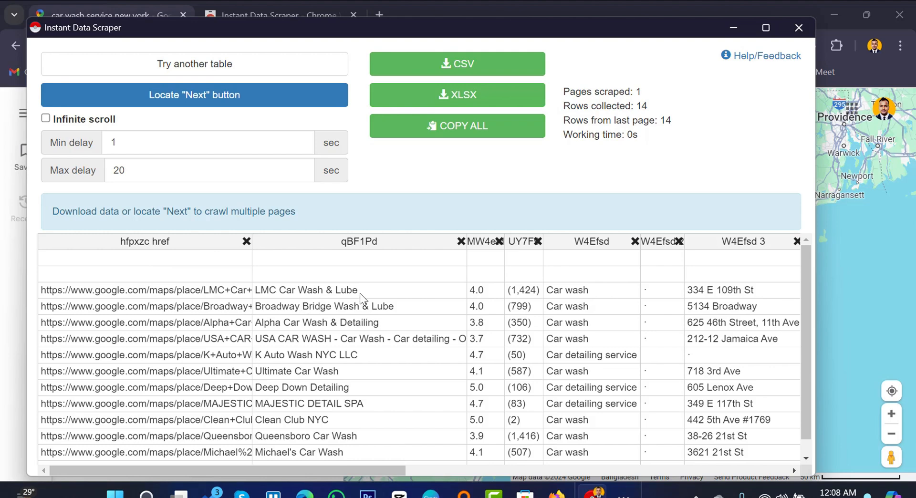
{"action": "mouse_move", "coordinate": [499, 287]}
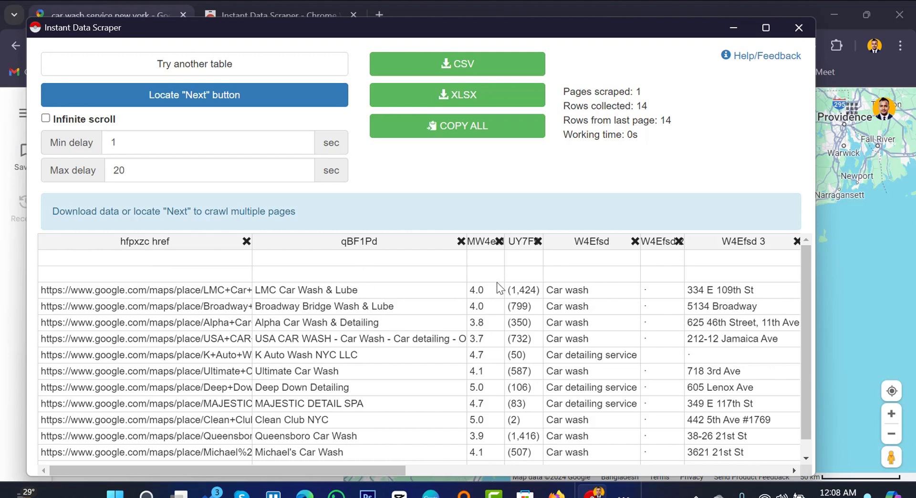
{"action": "mouse_move", "coordinate": [543, 326]}
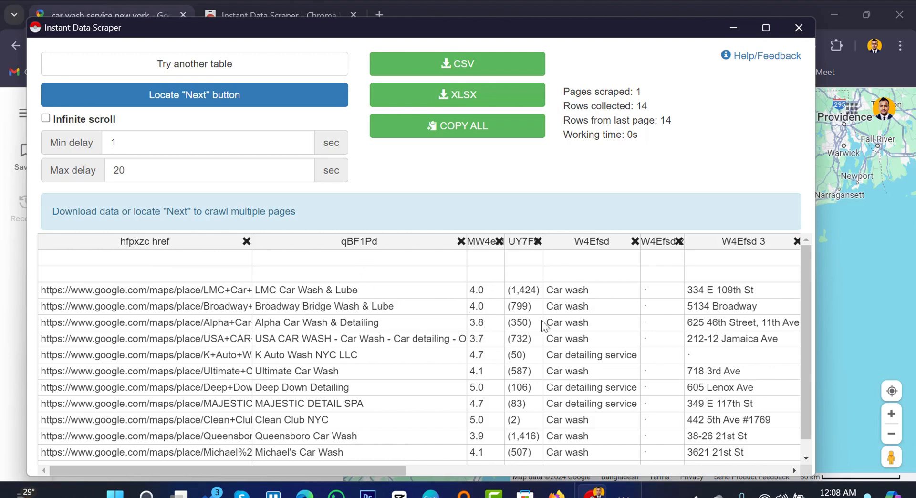
{"action": "mouse_move", "coordinate": [485, 438]}
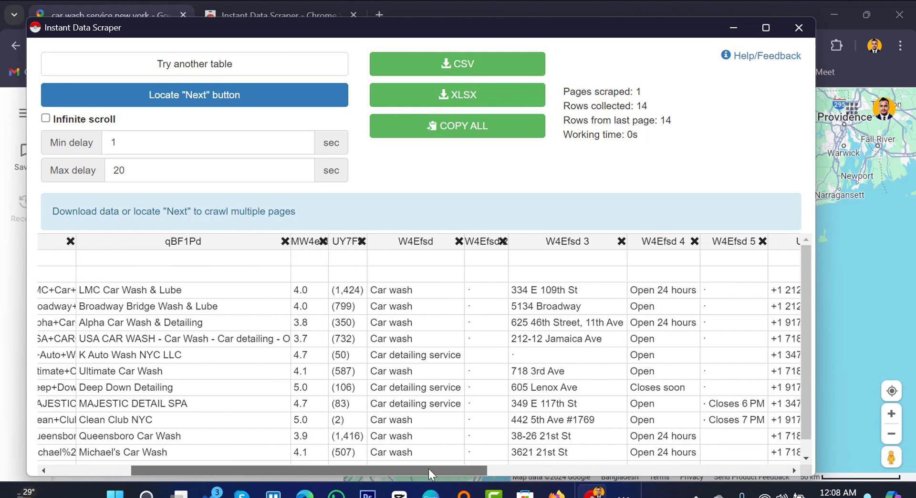
{"action": "mouse_move", "coordinate": [496, 432]}
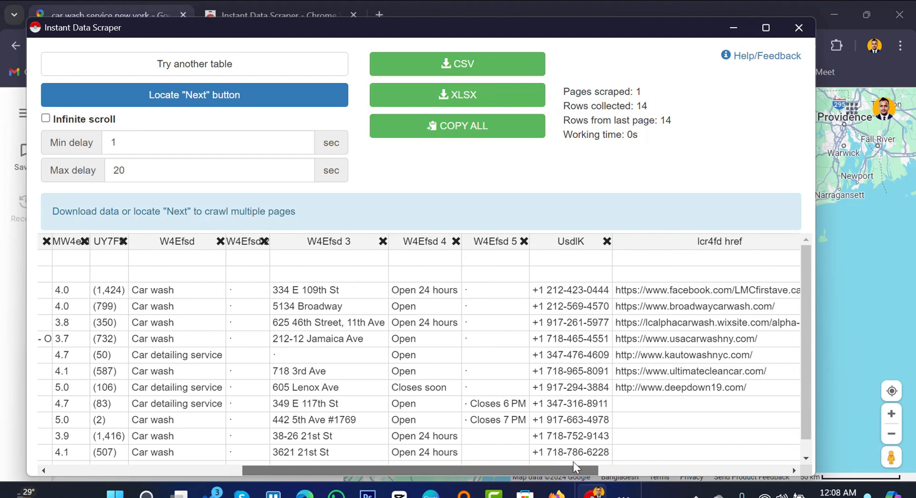
{"action": "scroll", "scroll_direction": "right", "scroll_amount": 3}
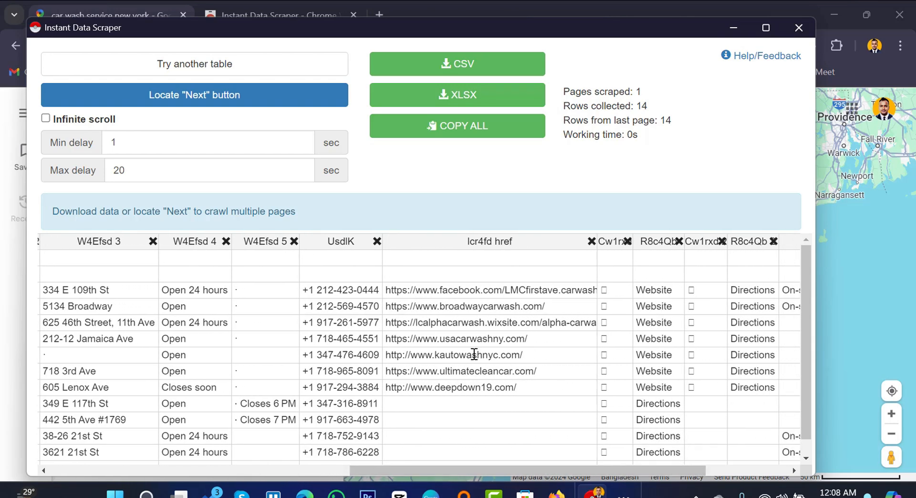
{"action": "mouse_move", "coordinate": [572, 461]}
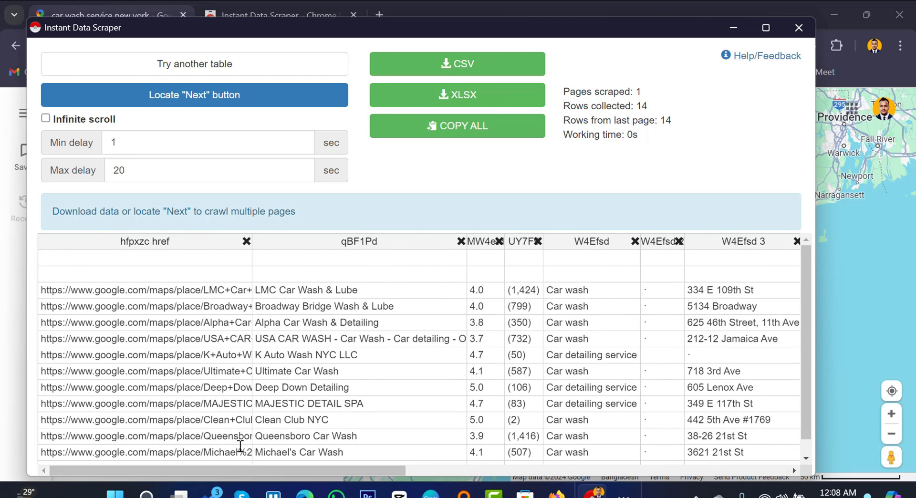
{"action": "mouse_move", "coordinate": [335, 385]}
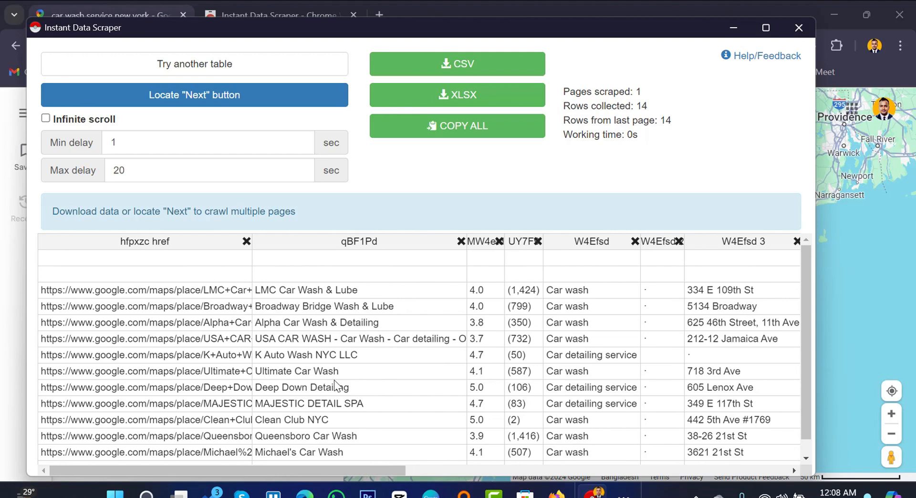
{"action": "mouse_move", "coordinate": [454, 306]}
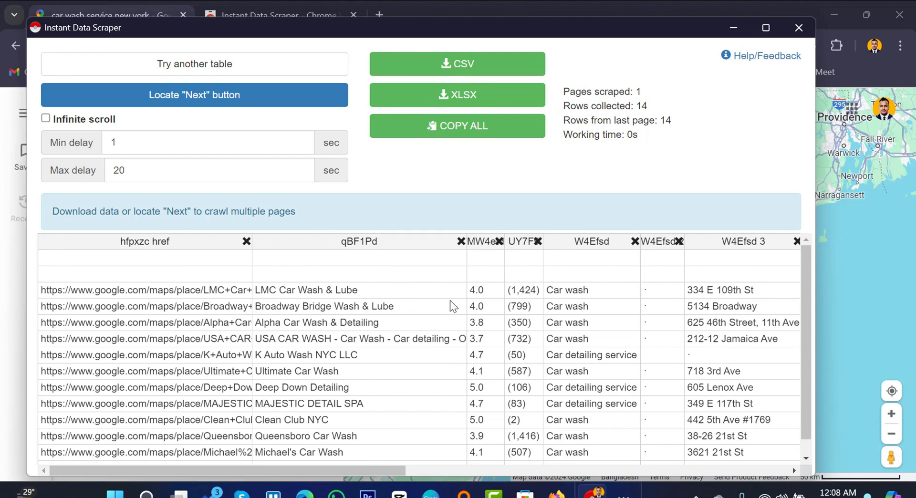
{"action": "mouse_move", "coordinate": [608, 318]}
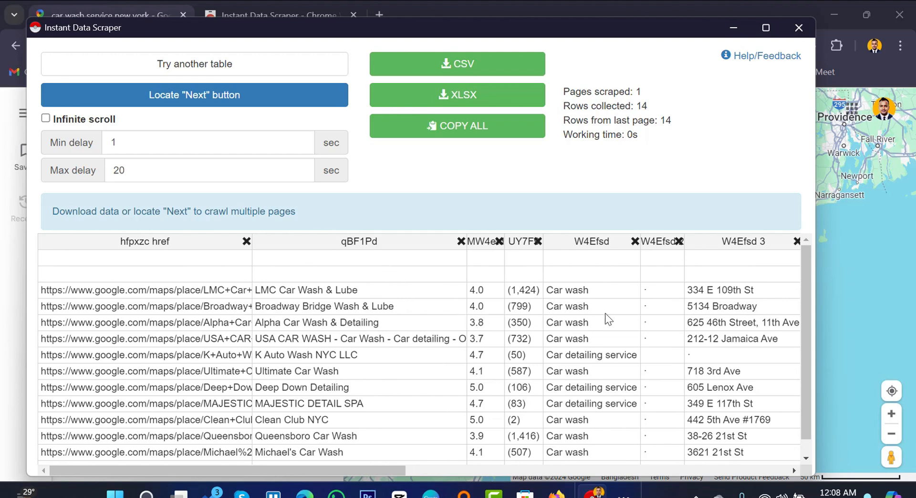
{"action": "mouse_move", "coordinate": [462, 337]}
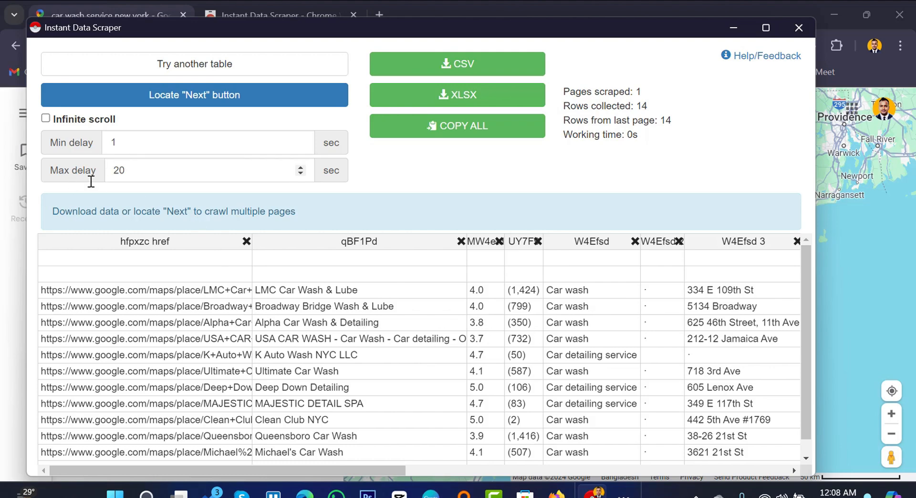
{"action": "mouse_move", "coordinate": [126, 193]}
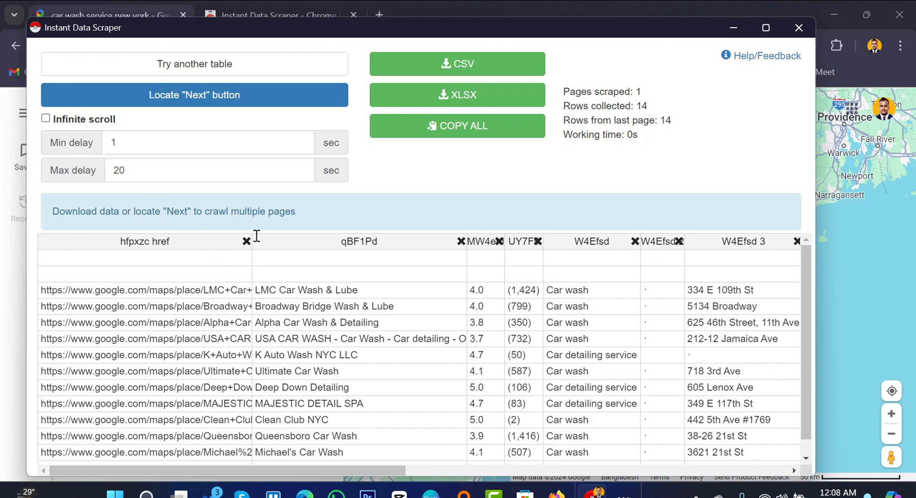
{"action": "mouse_move", "coordinate": [163, 213]}
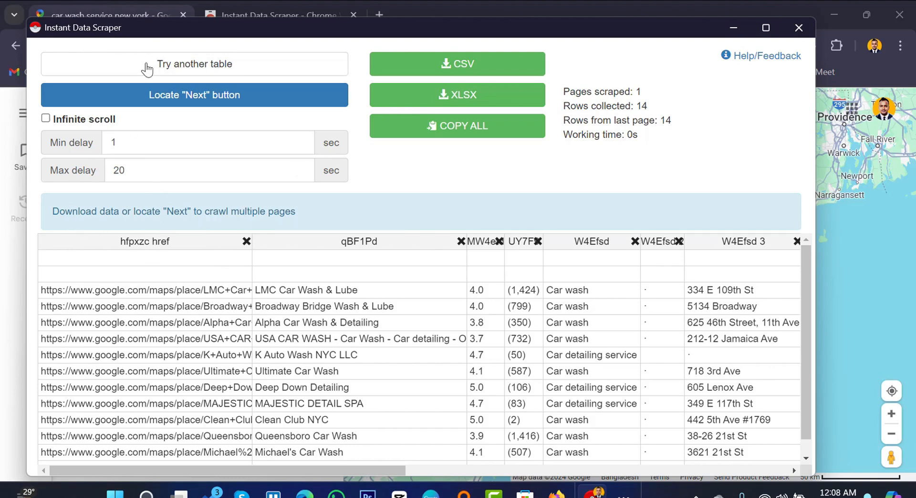
{"action": "mouse_move", "coordinate": [316, 226]}
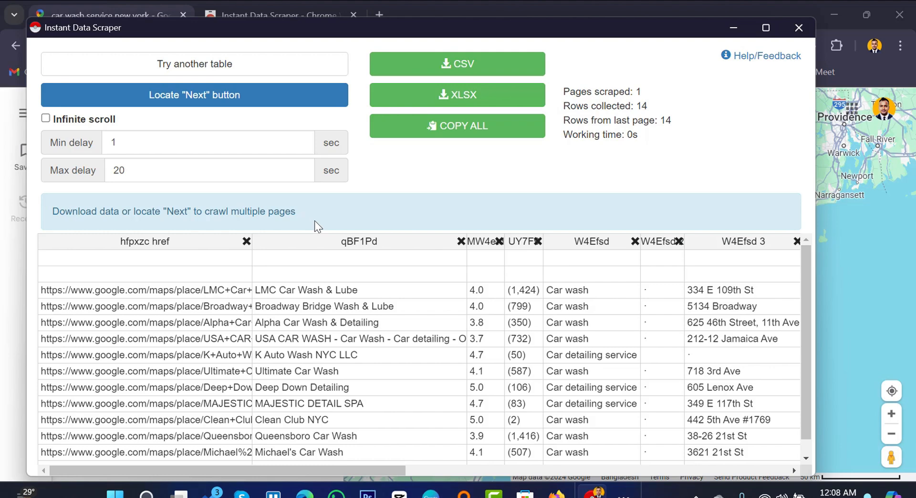
{"action": "mouse_move", "coordinate": [108, 229]}
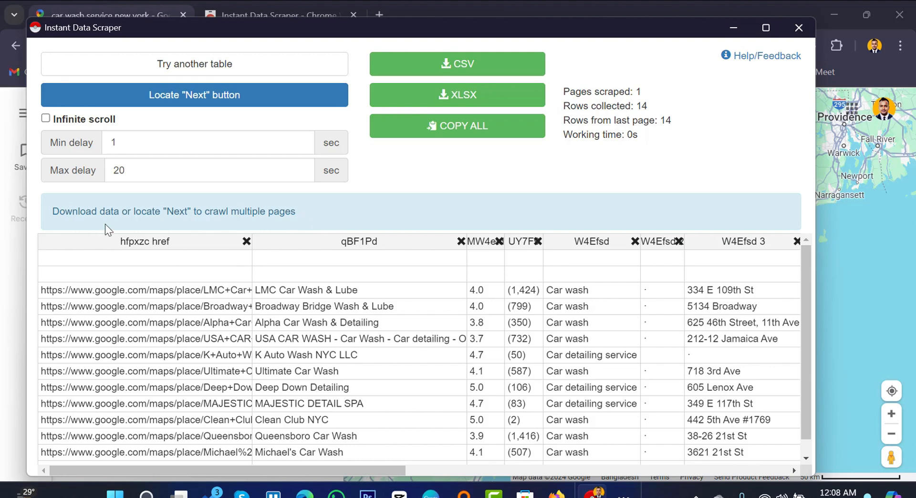
{"action": "mouse_move", "coordinate": [4, 259]}
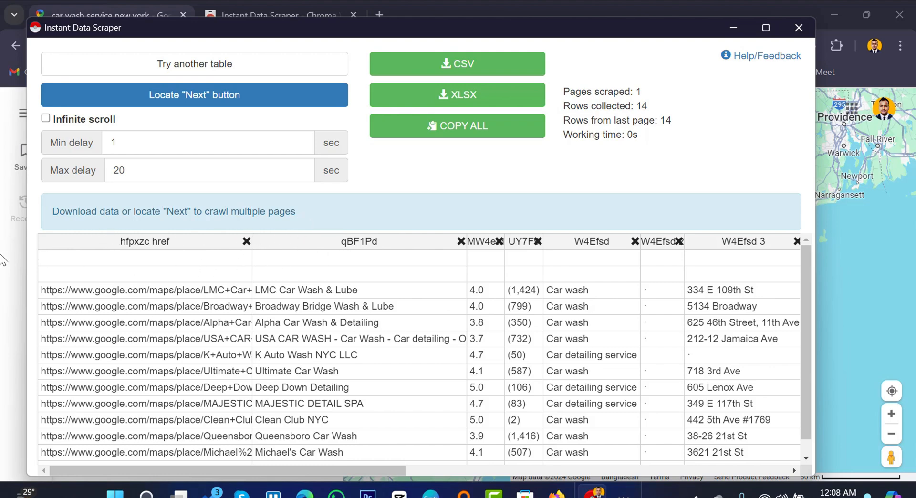
{"action": "left_click", "coordinate": [798, 27]}
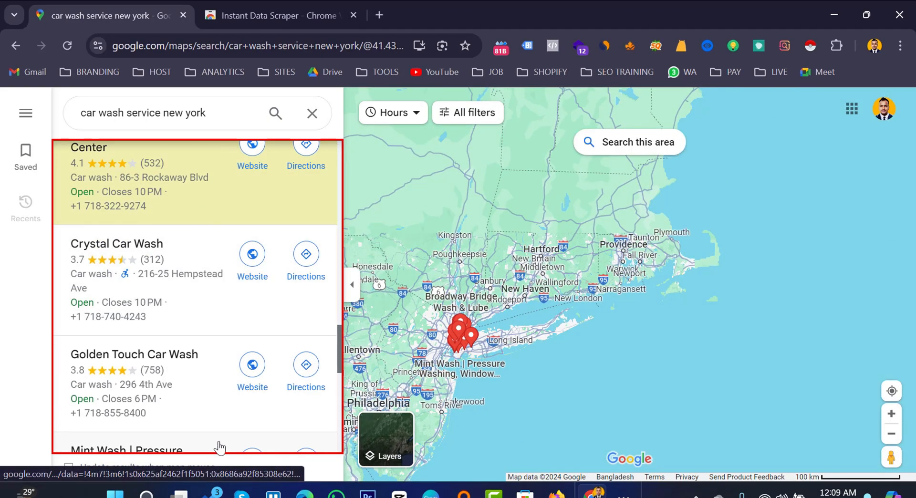
- Scroll the Maps results panel to load more listings such as Crystal Car Wash
{"action": "scroll", "scroll_direction": "down", "scroll_amount": 3}
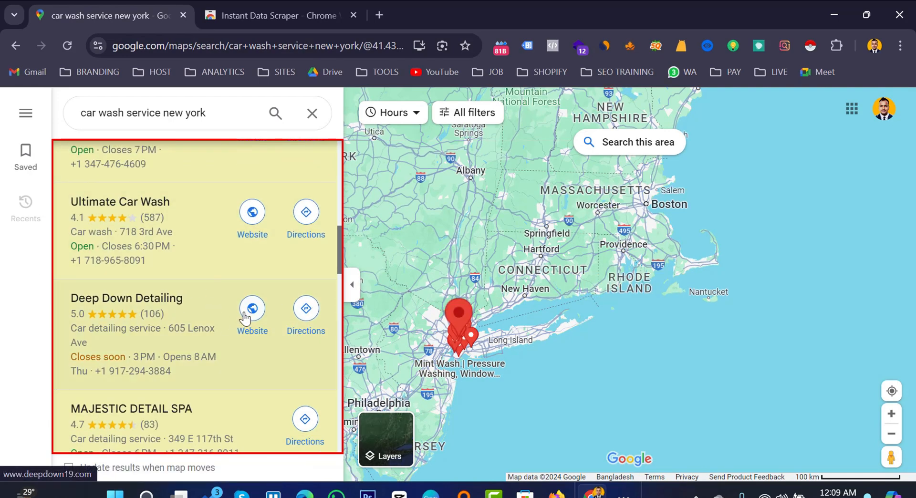
{"action": "scroll", "scroll_direction": "down", "scroll_amount": 3}
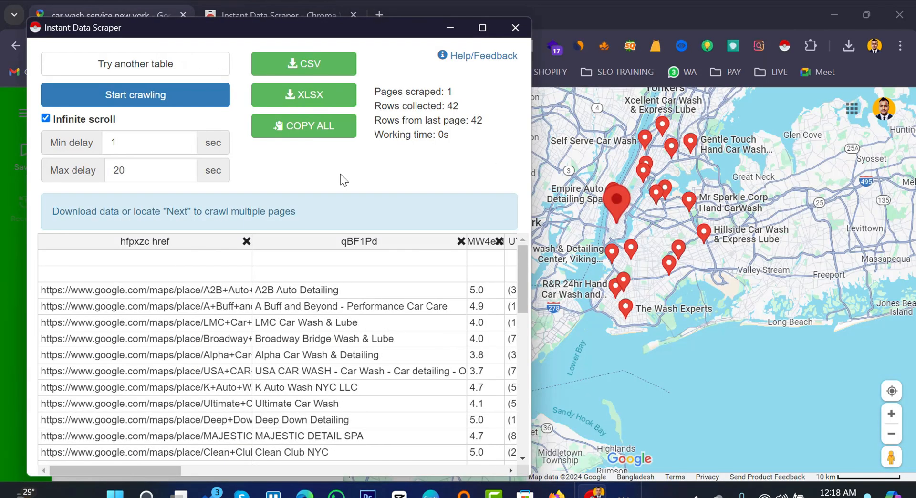
{"action": "mouse_move", "coordinate": [306, 260]}
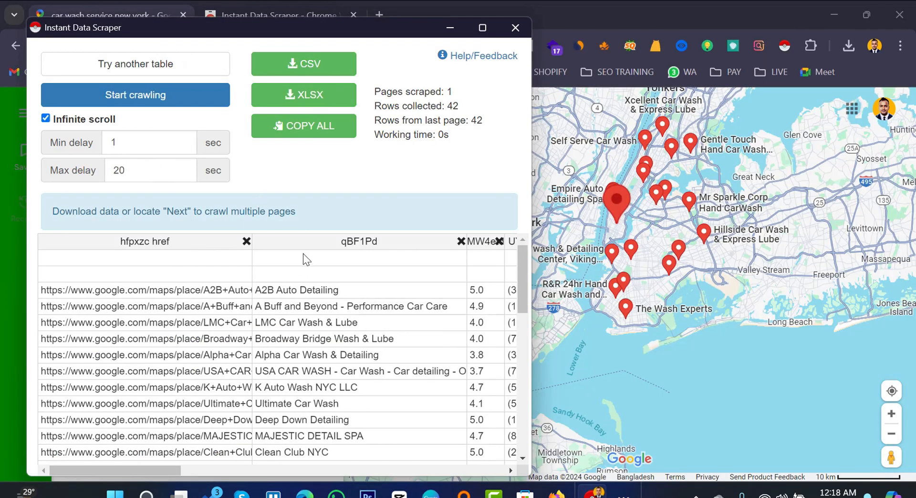
{"action": "mouse_move", "coordinate": [330, 271]}
{"action": "type", "text": "2"}
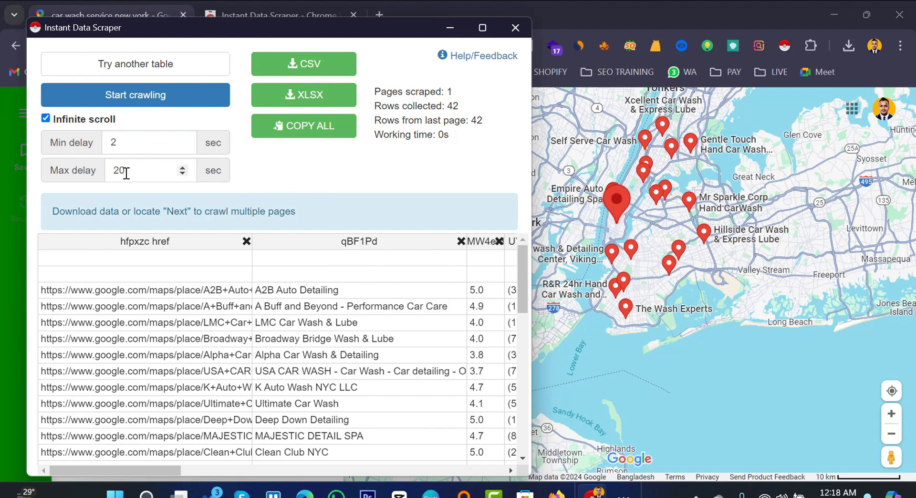
{"action": "mouse_move", "coordinate": [139, 170]}
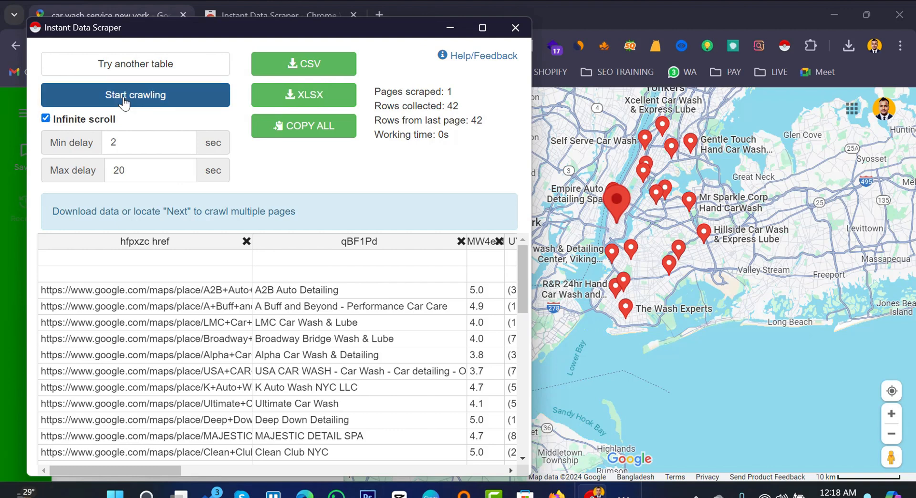
- Start crawling the Maps results with infinite scroll, collecting 52 rows over 3 pages
{"action": "left_click", "coordinate": [135, 94]}
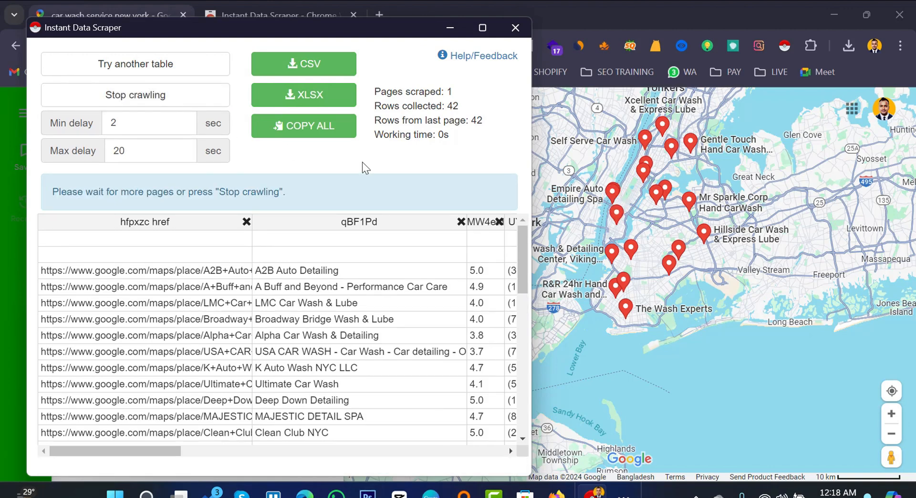
{"action": "left_click", "coordinate": [135, 64]}
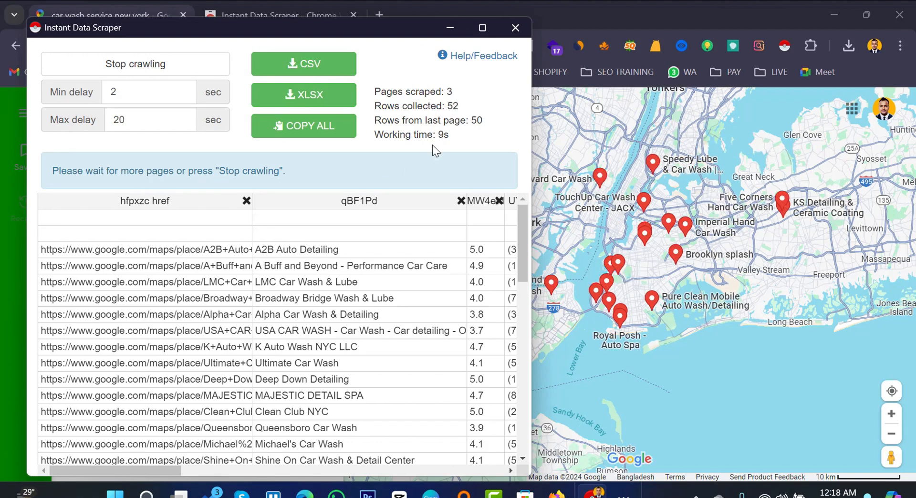
{"action": "mouse_move", "coordinate": [420, 97]}
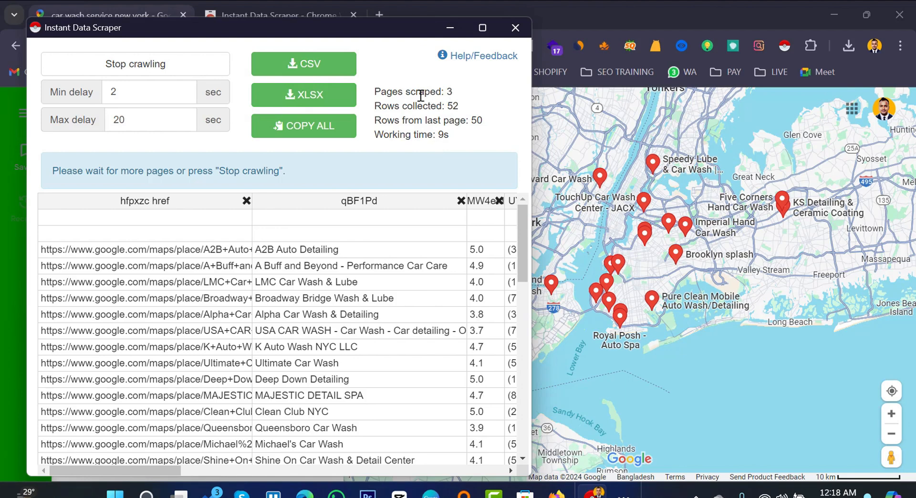